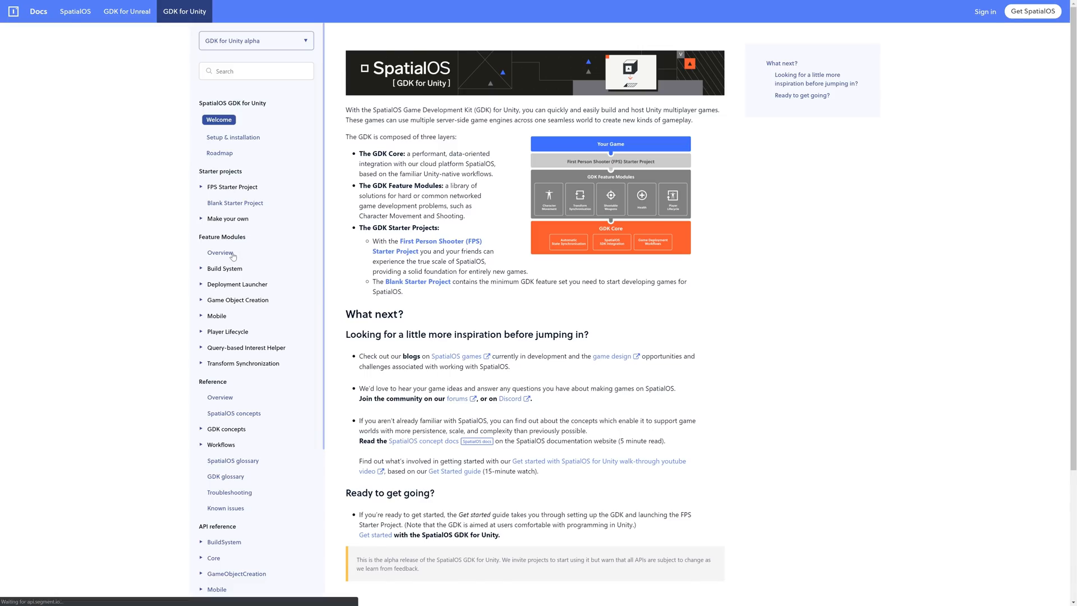
Browse the Feature Modules Overview docs page and its list of available modules.
left_click(220, 252)
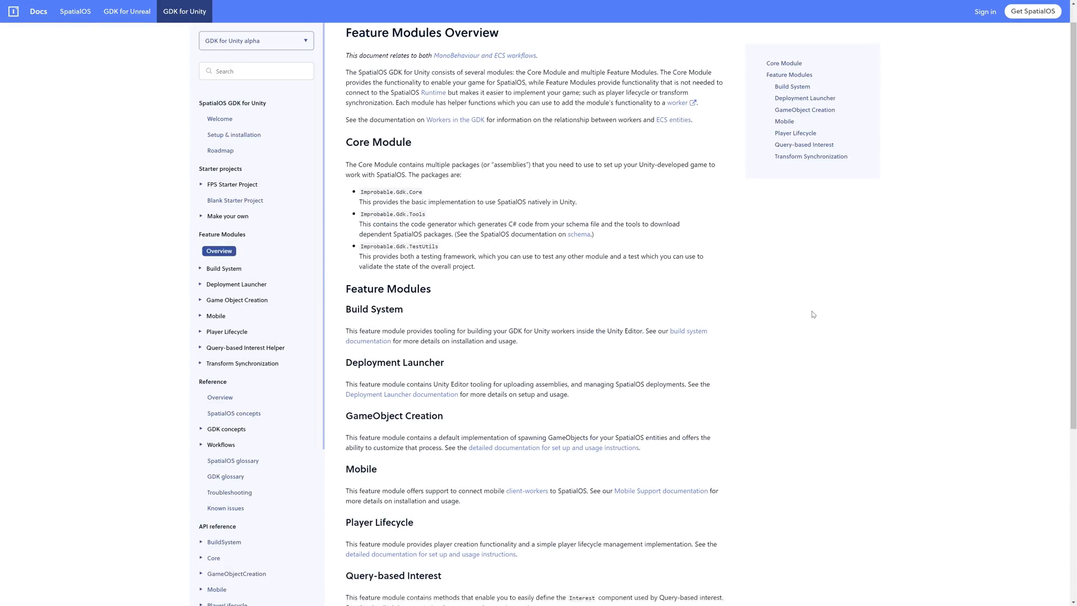
scroll("down", 3)
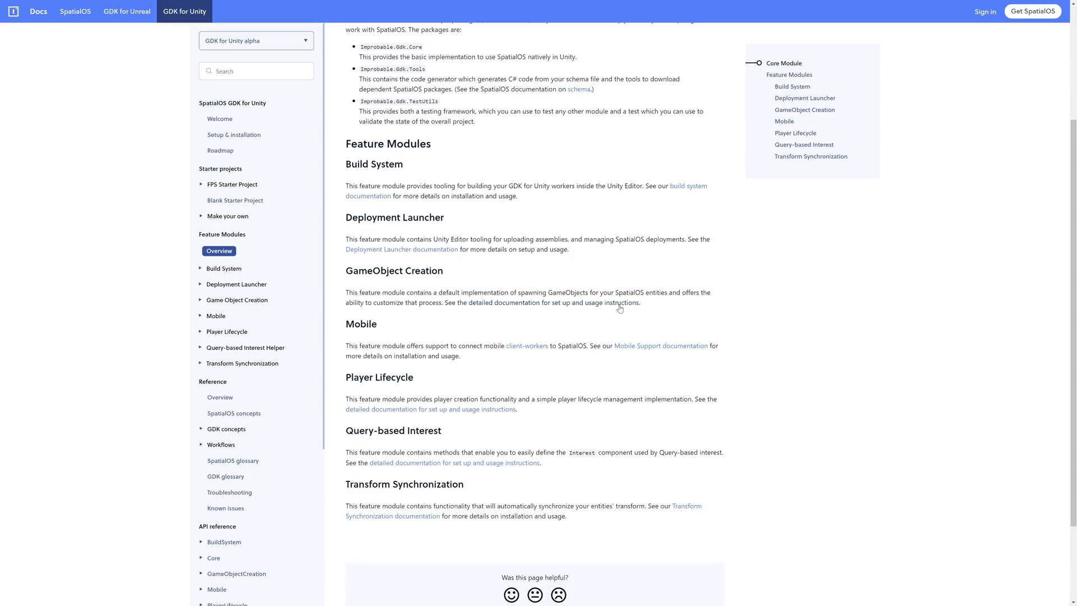
left_click(237, 299)
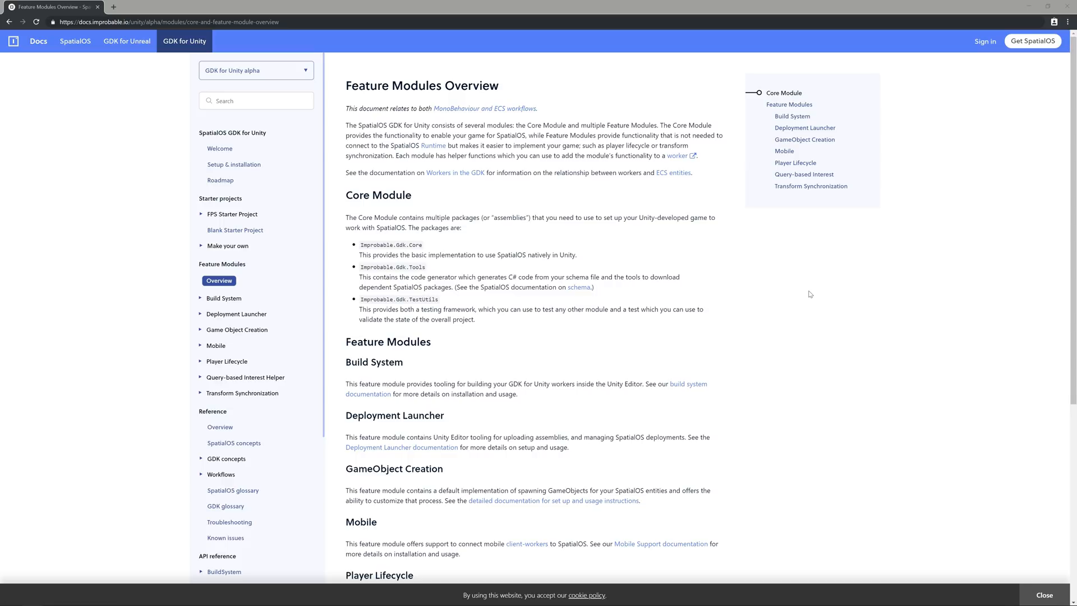
scroll("down", 3)
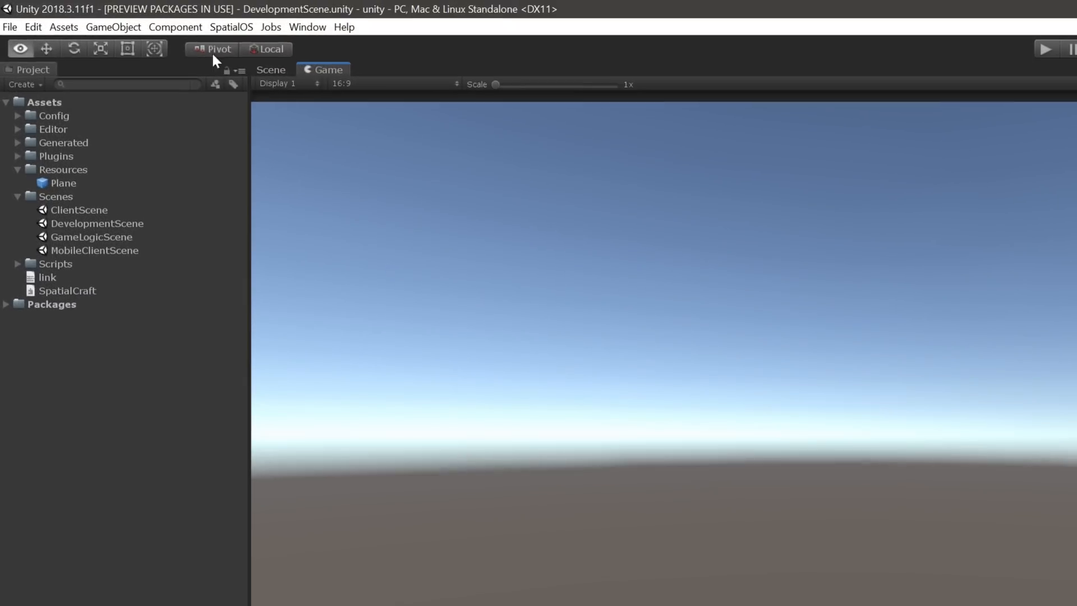
Launch a local SpatialOS deployment, then enter and stop play mode on DevelopmentScene.
left_click(231, 27)
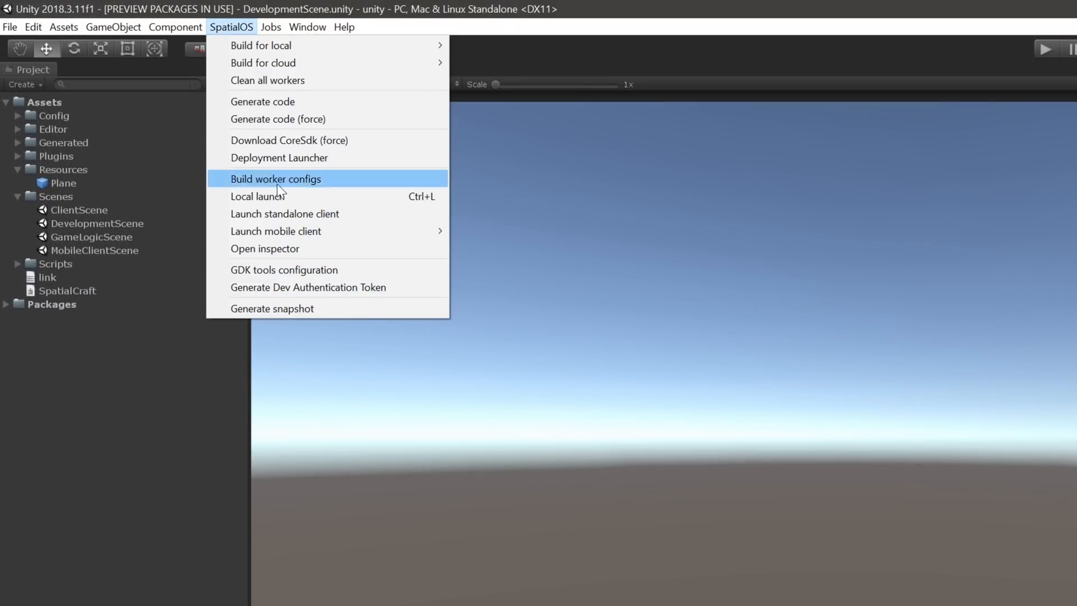
left_click(256, 196)
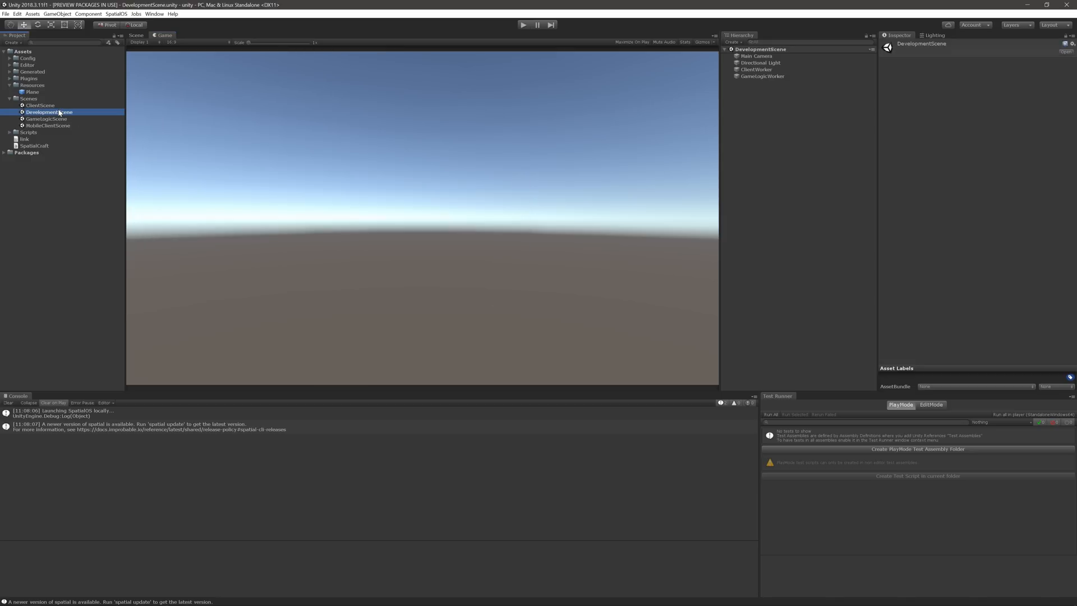
left_click(525, 25)
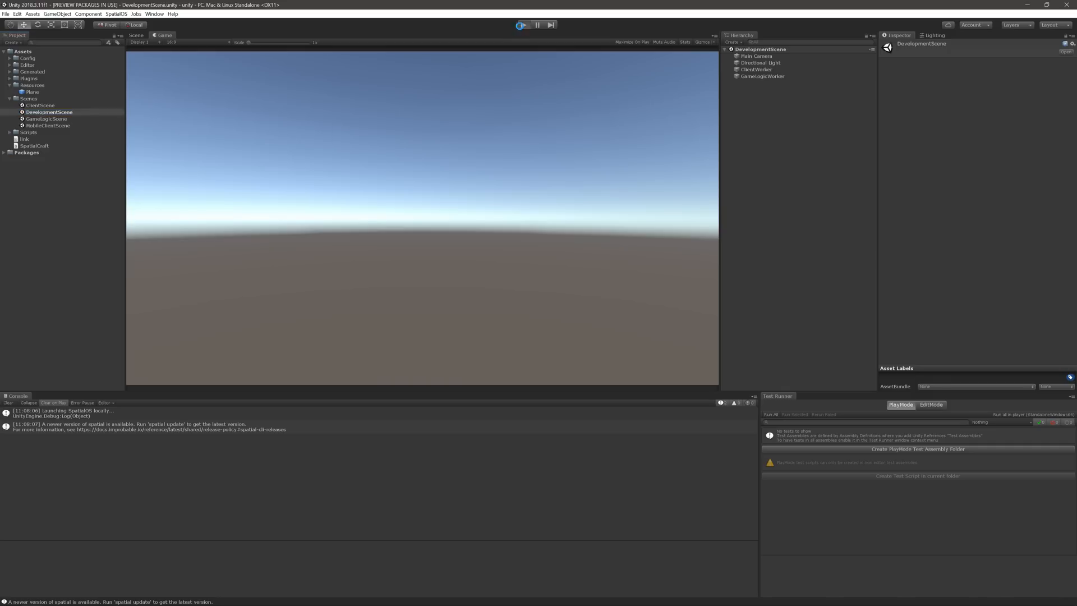
left_click(523, 24)
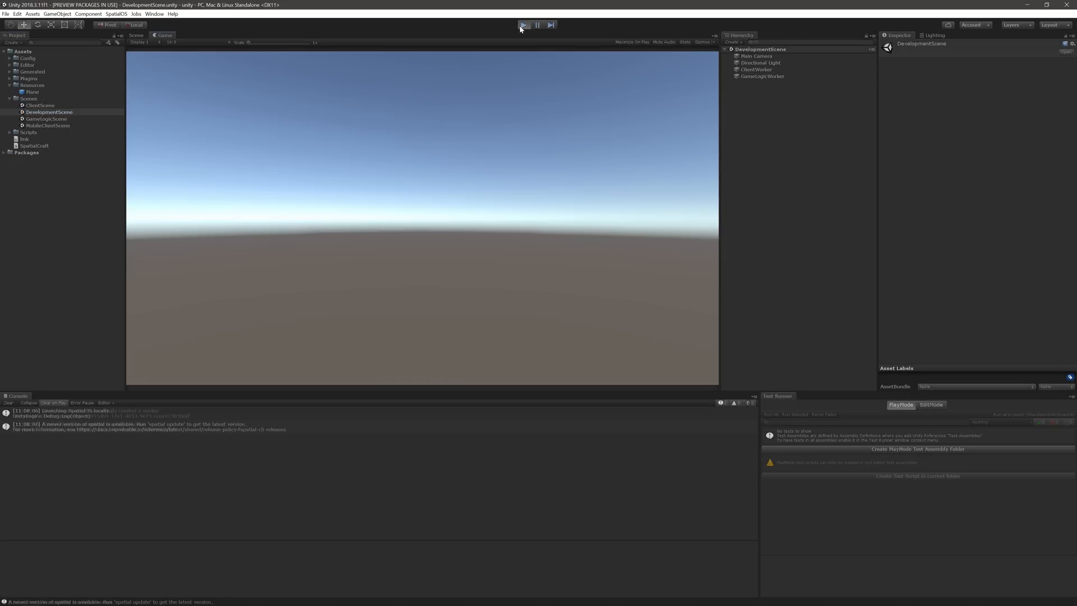
left_click(524, 25)
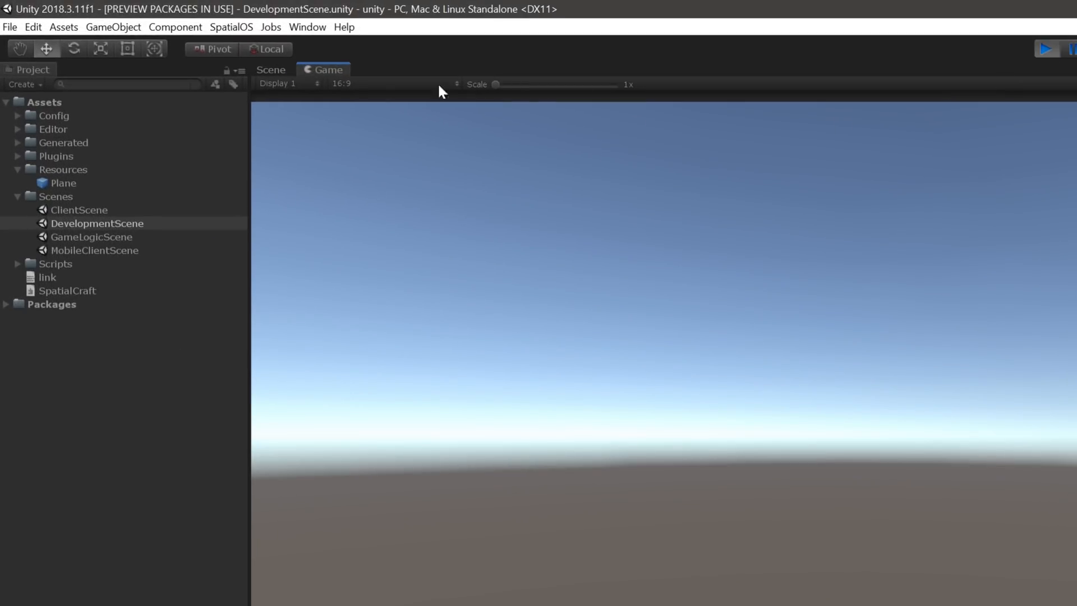
Open the SpatialOS Inspector to view the PlayerCreator and Player entities and two connected workers.
left_click(231, 26)
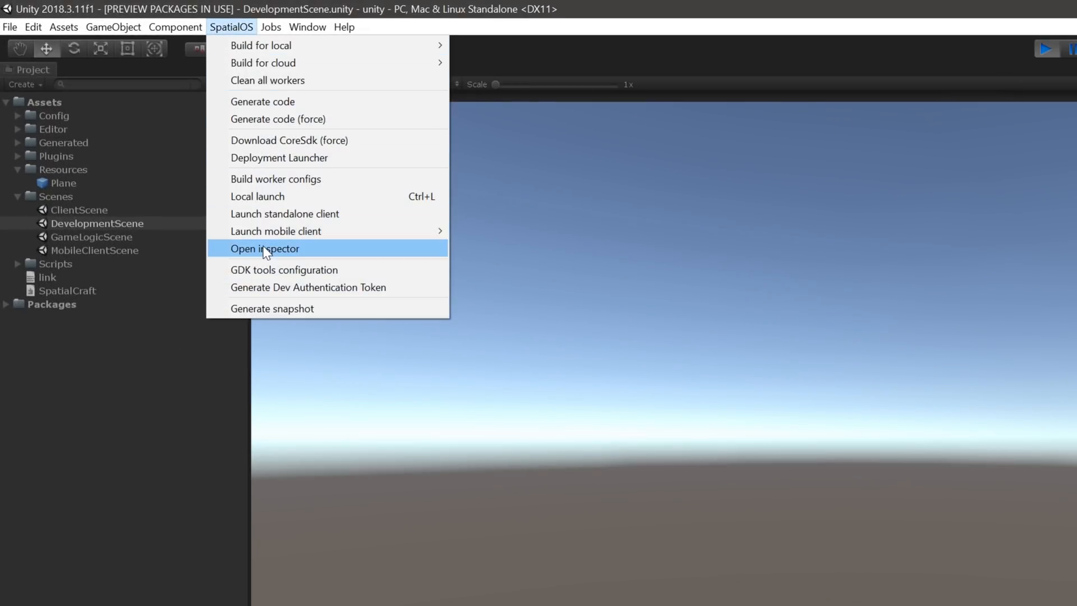
left_click(265, 248)
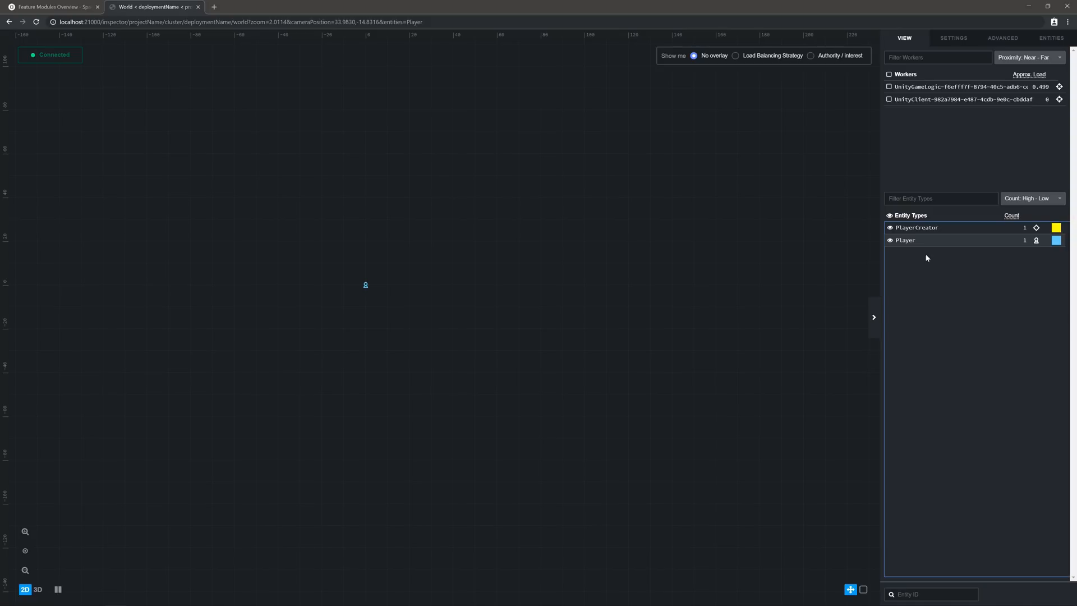
left_click(54, 7)
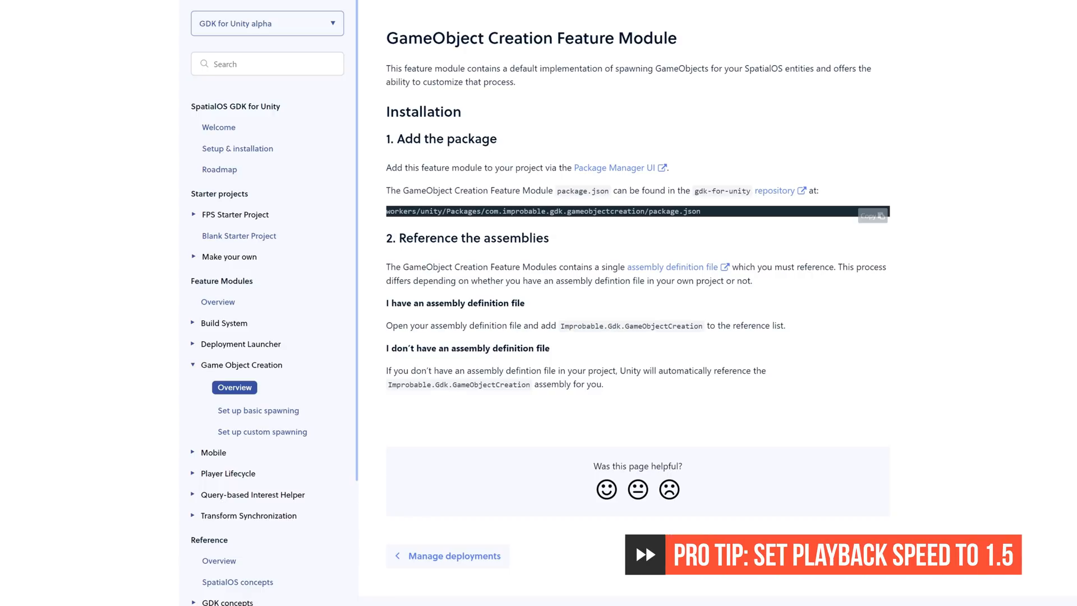
Navigate to the GameObject Creation module's Overview page with its installation steps.
left_click(267, 63)
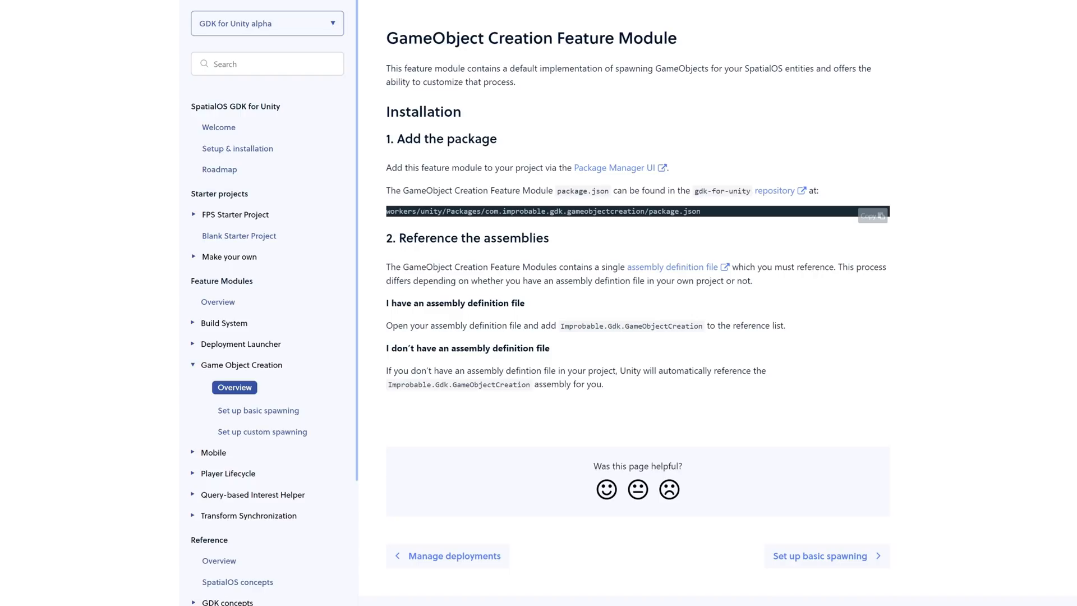
left_click(267, 62)
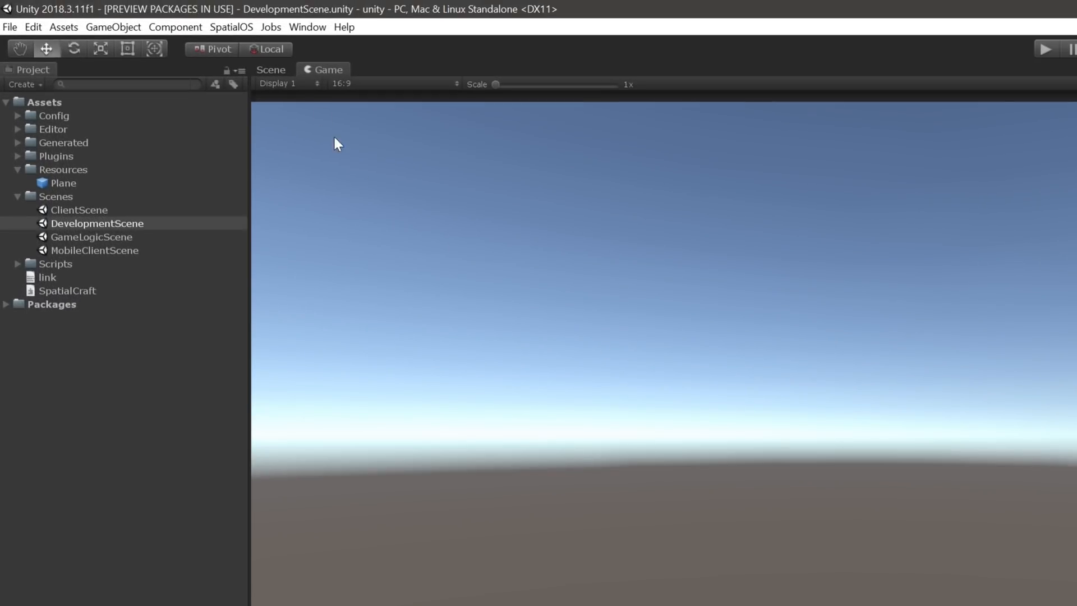
In Package Manager, search 'gameo' and show SpatialOS GDK GameObject Creation 0.2.2 as installed.
left_click(306, 27)
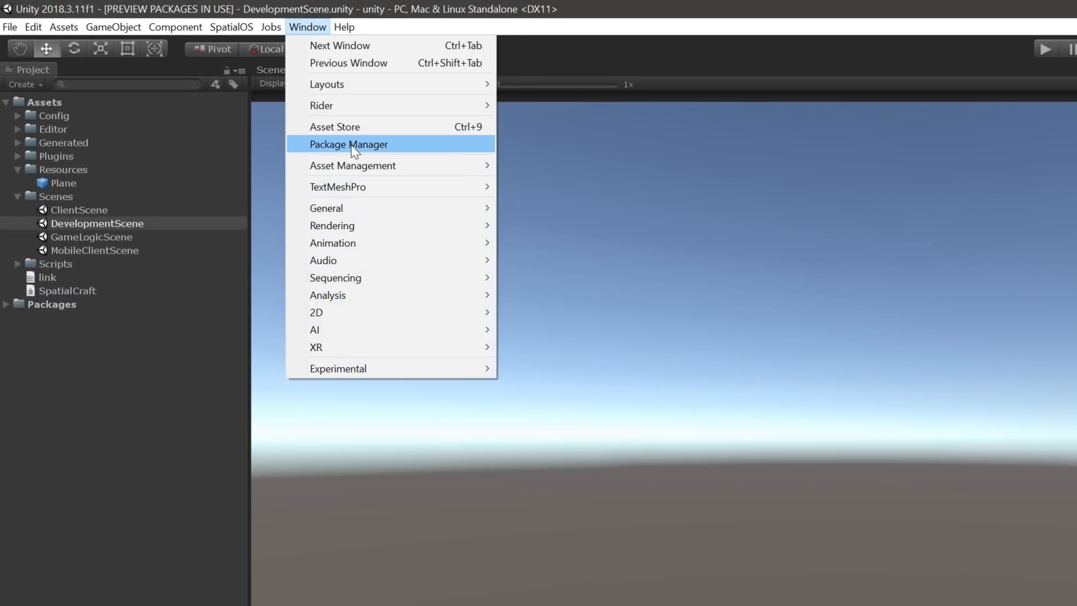
left_click(347, 144)
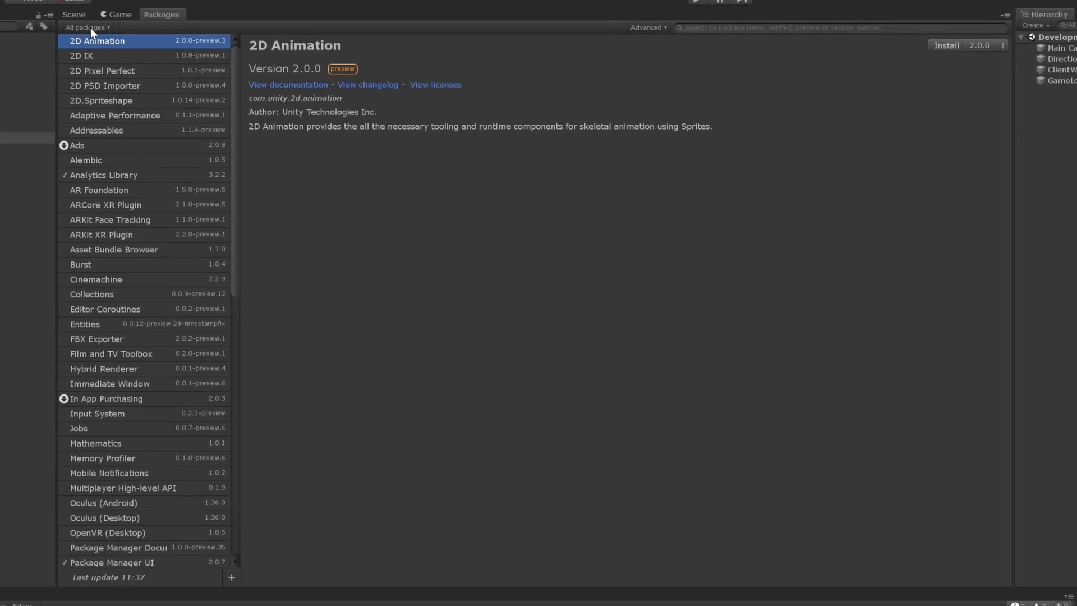
mouse_move(674, 56)
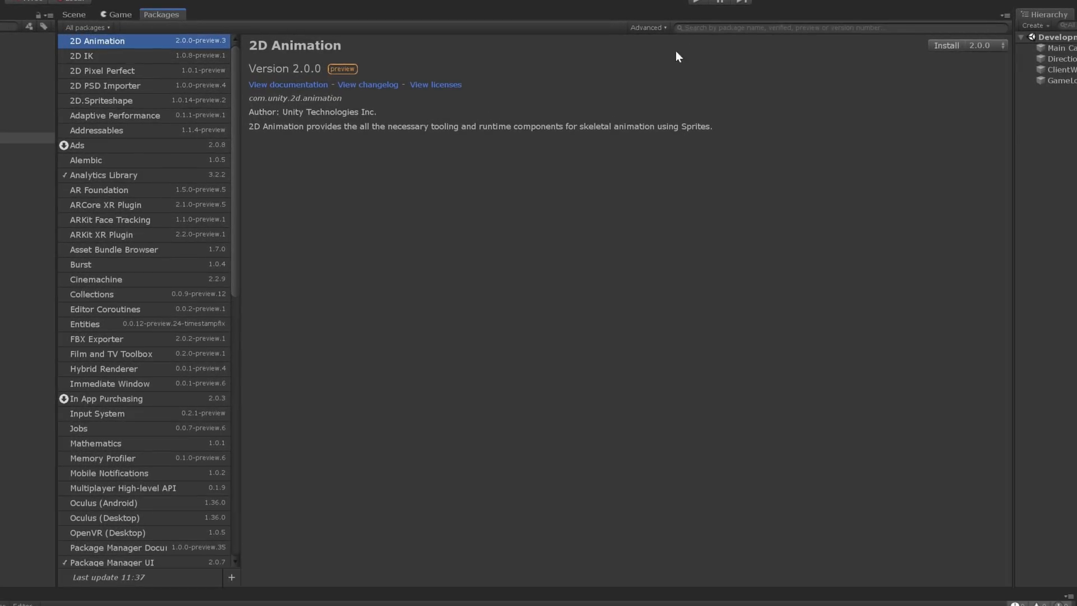
type("gameo")
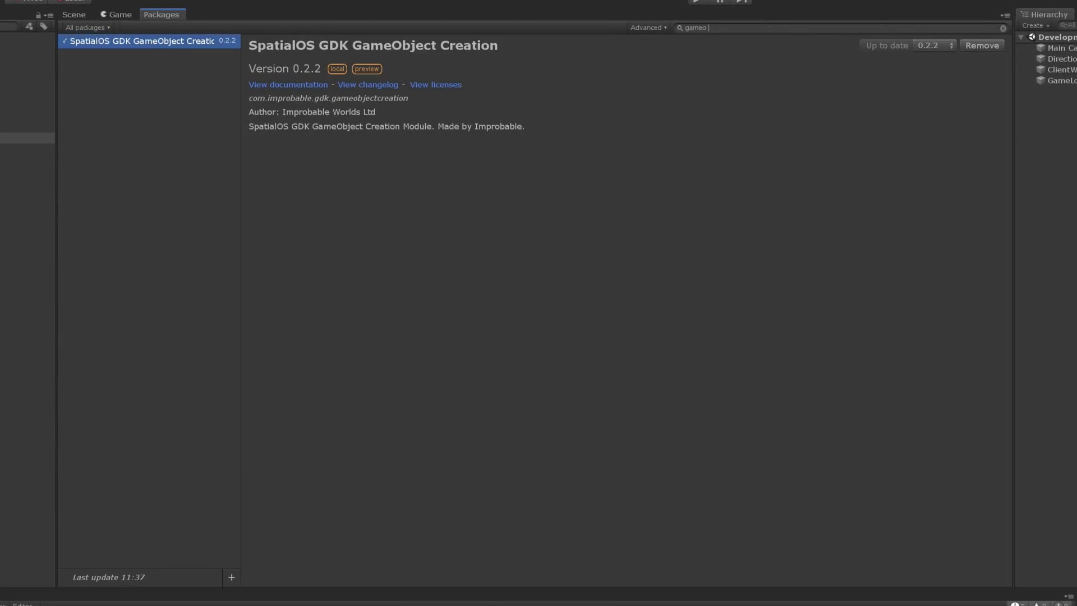
left_click(936, 45)
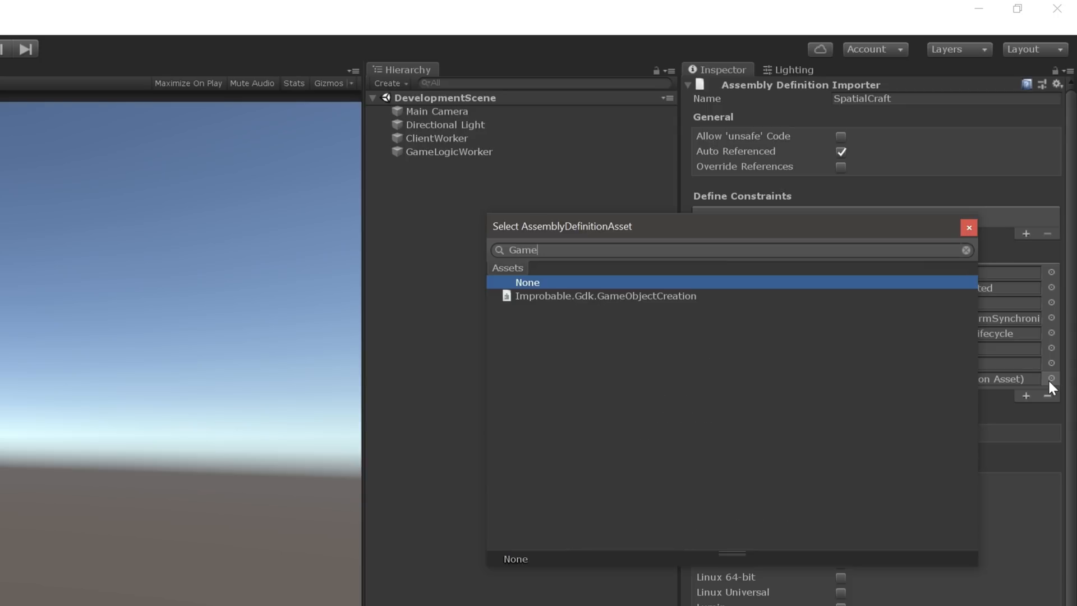
Reference Improbable.Gdk.GameObjectCreation in the SpatialCraft assembly definition and apply it.
left_click(605, 296)
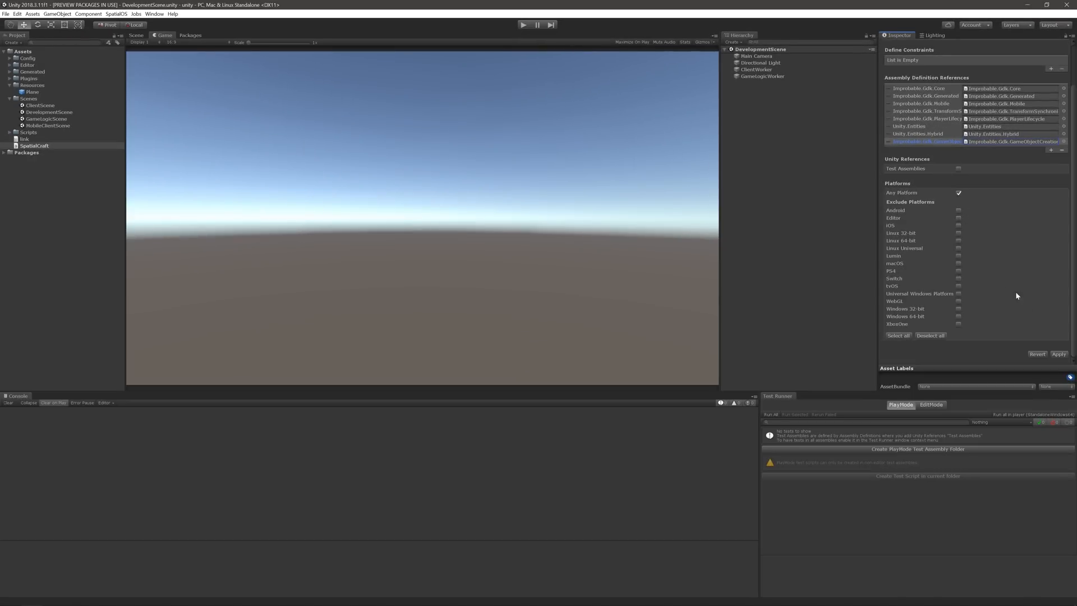
left_click(1059, 353)
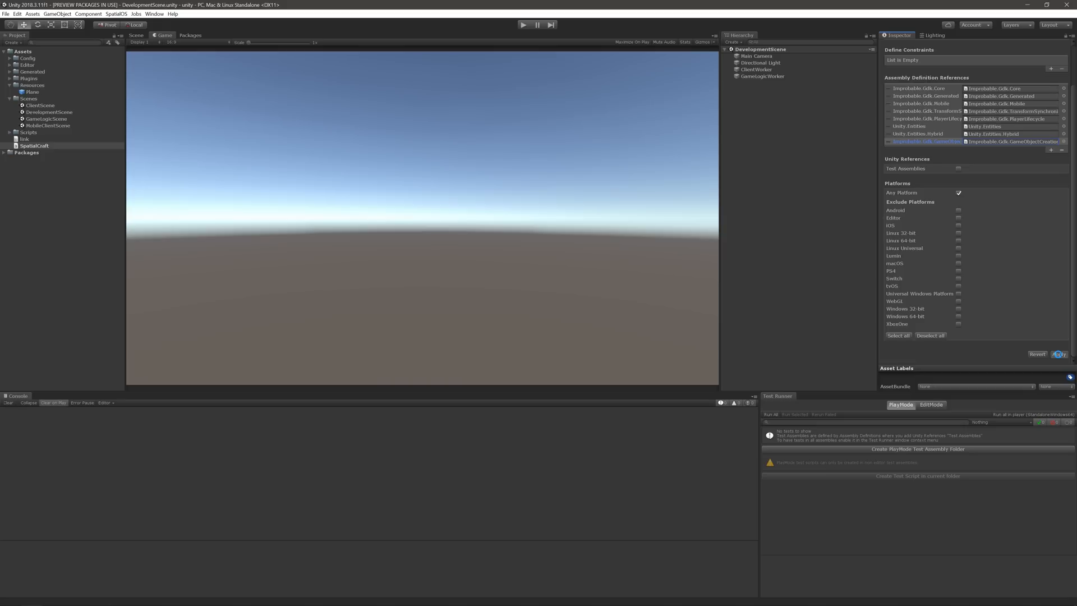
left_click(1059, 354)
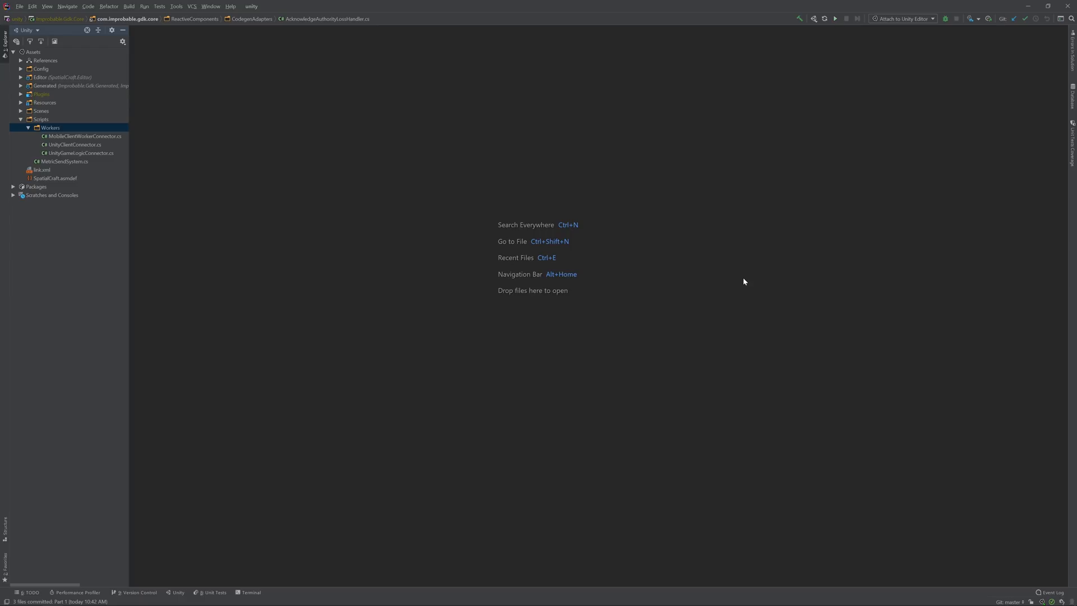
In UnityClientConnector.cs add GameObjectCreationHelper.EnableStandardGameObjectCreation(Worker.World); on connection established.
type("Uni")
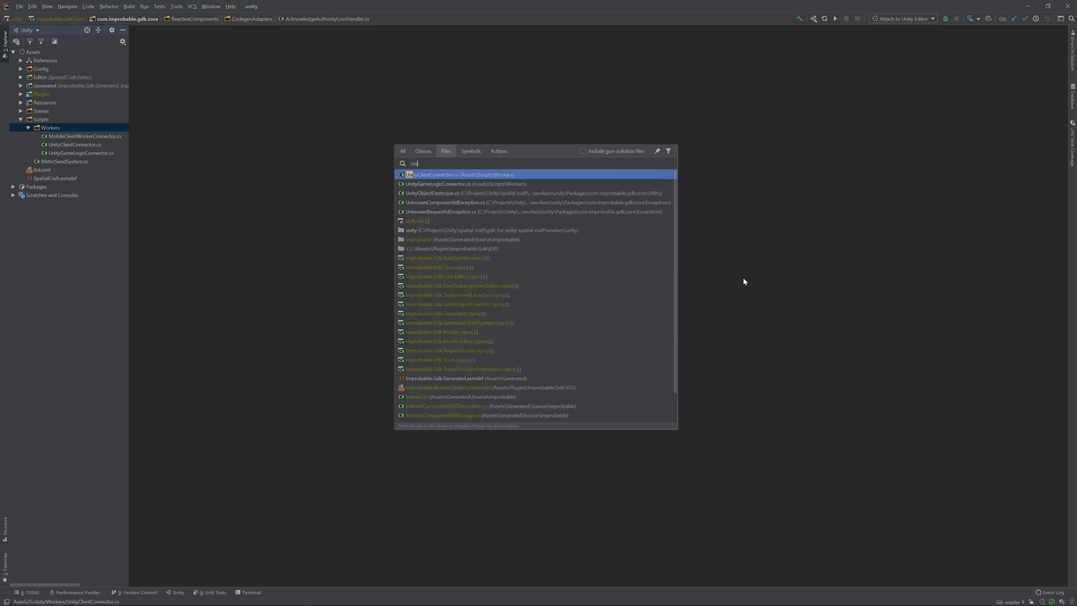
left_click(437, 174)
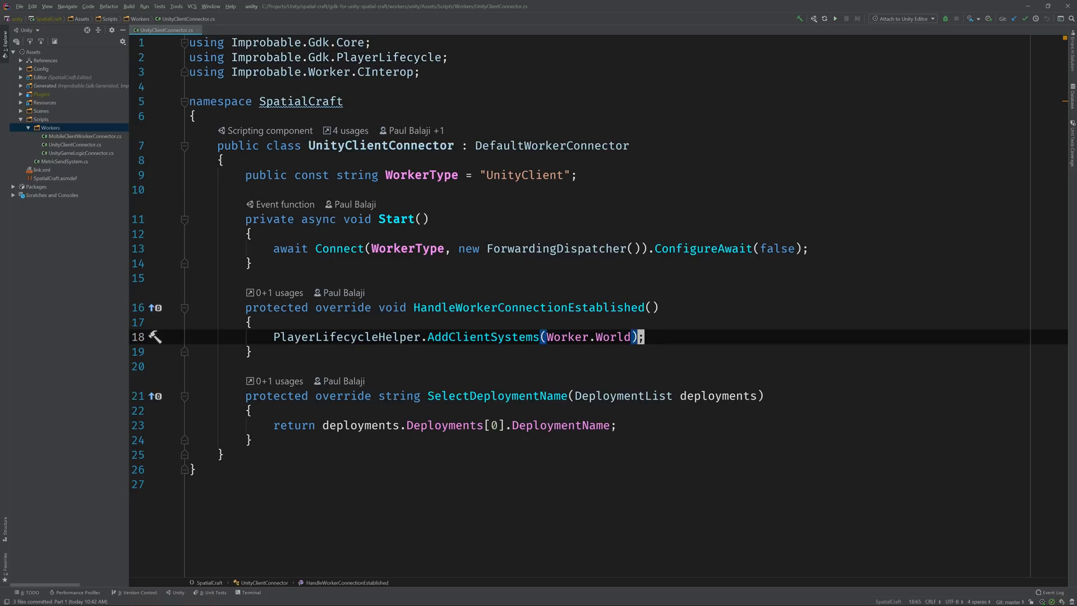
type("GameObjectCreationHelper.E")
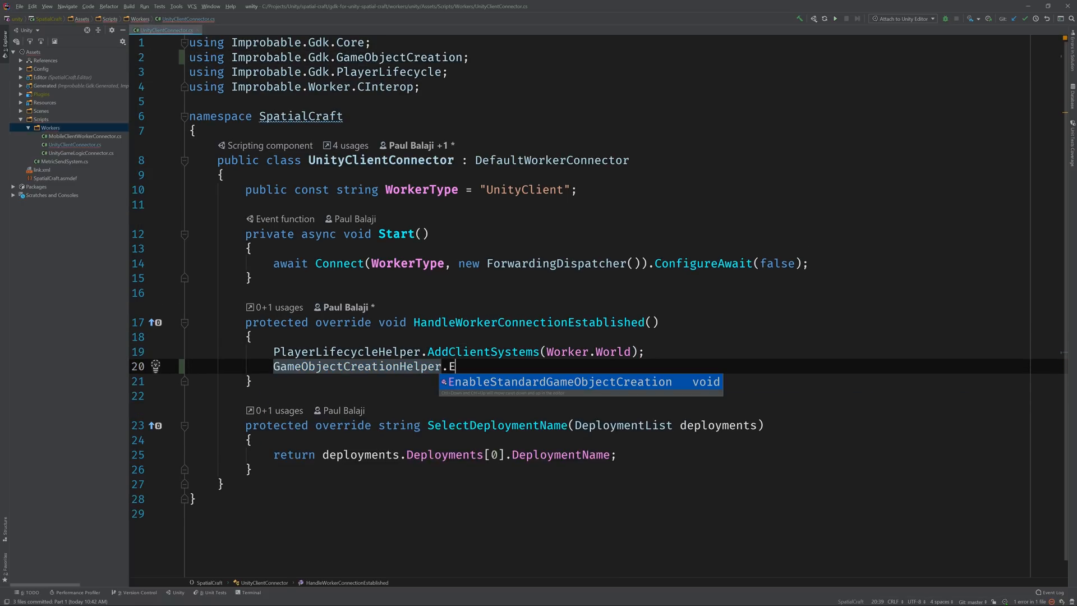
key("Tab")
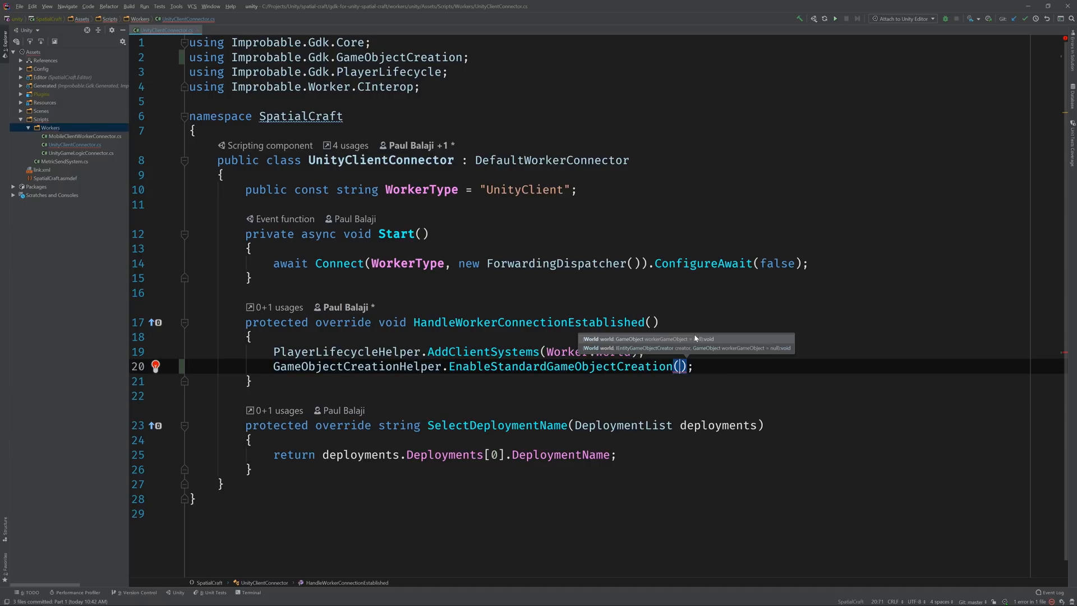
type("Worker.World")
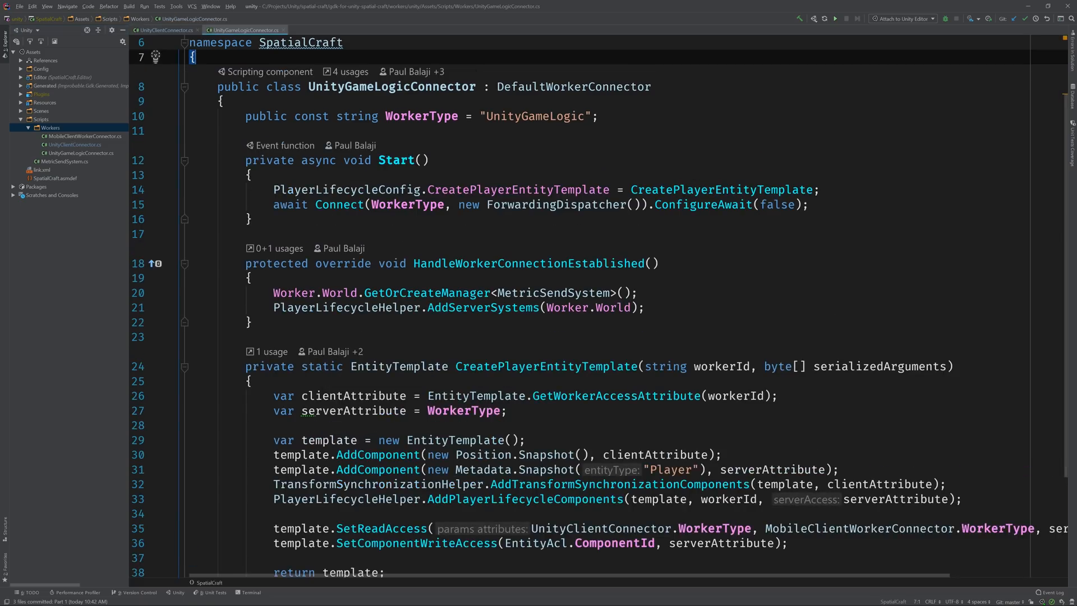
In UnityGameLogicConnector add GameObjectCreationHelper.EnableStandardGameObjectCreation(Worker.World); on connection established.
type("GameObjectCreationHelper.")
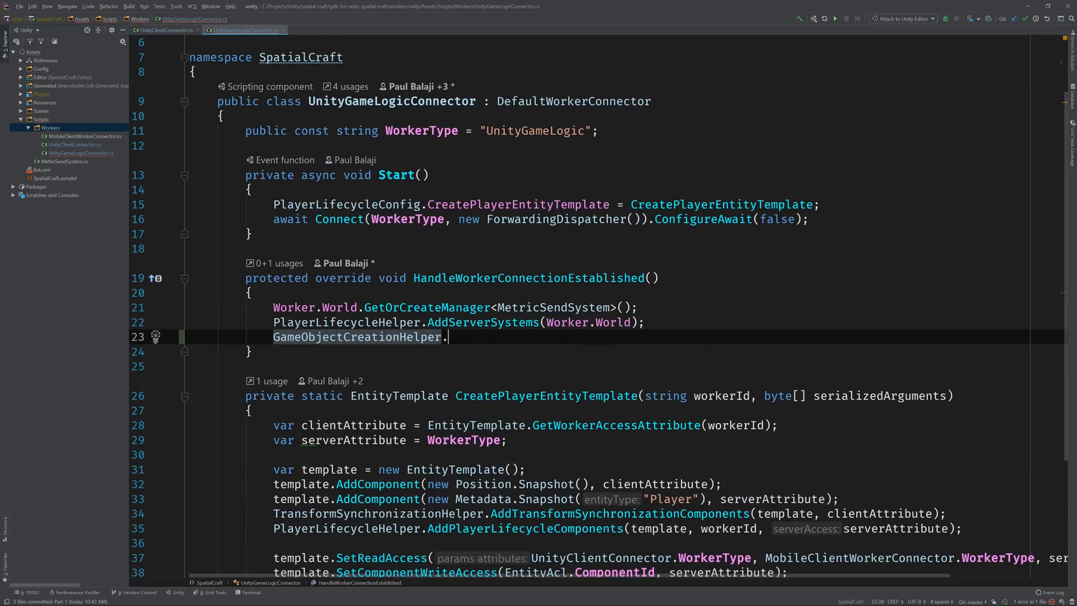
type("EnableStandardGameObjectCreation(Worker.World);")
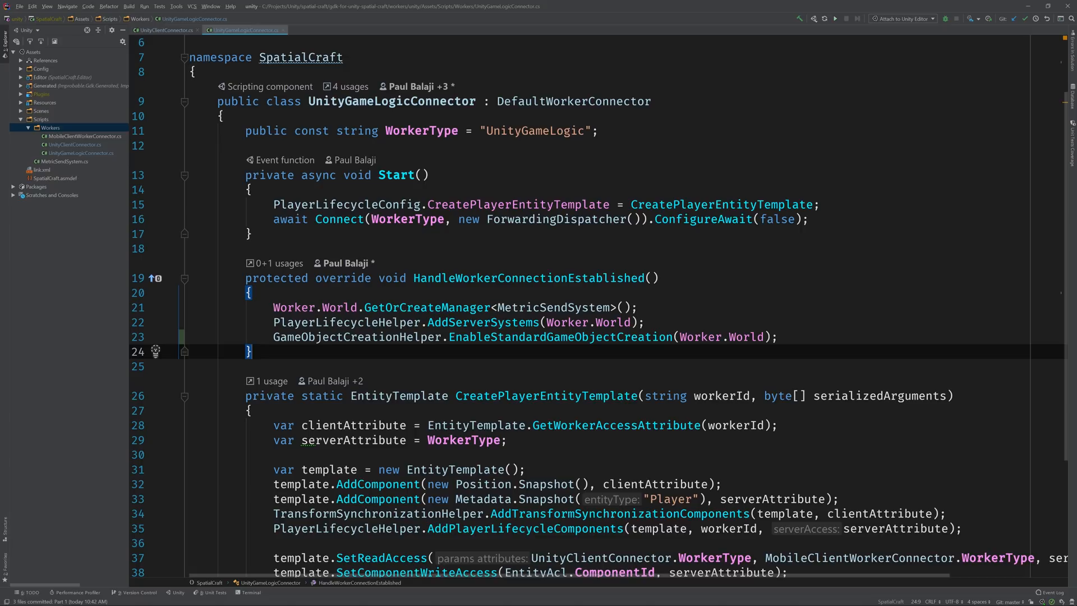
scroll("down", 3)
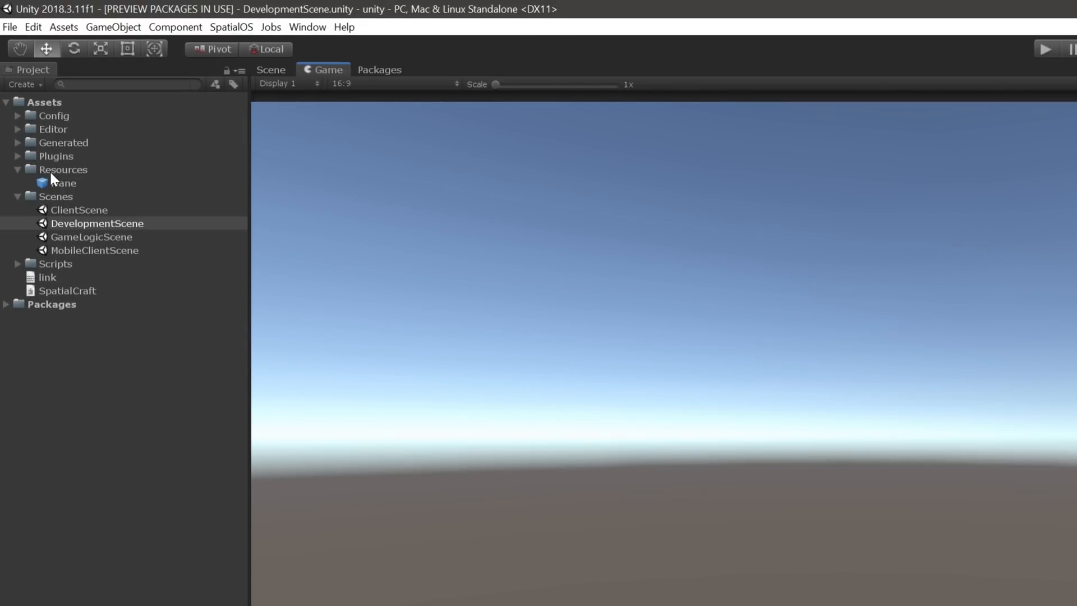
Create a Prefabs folder under Resources with UnityClient and UnityGameLogic subfolders.
right_click(63, 168)
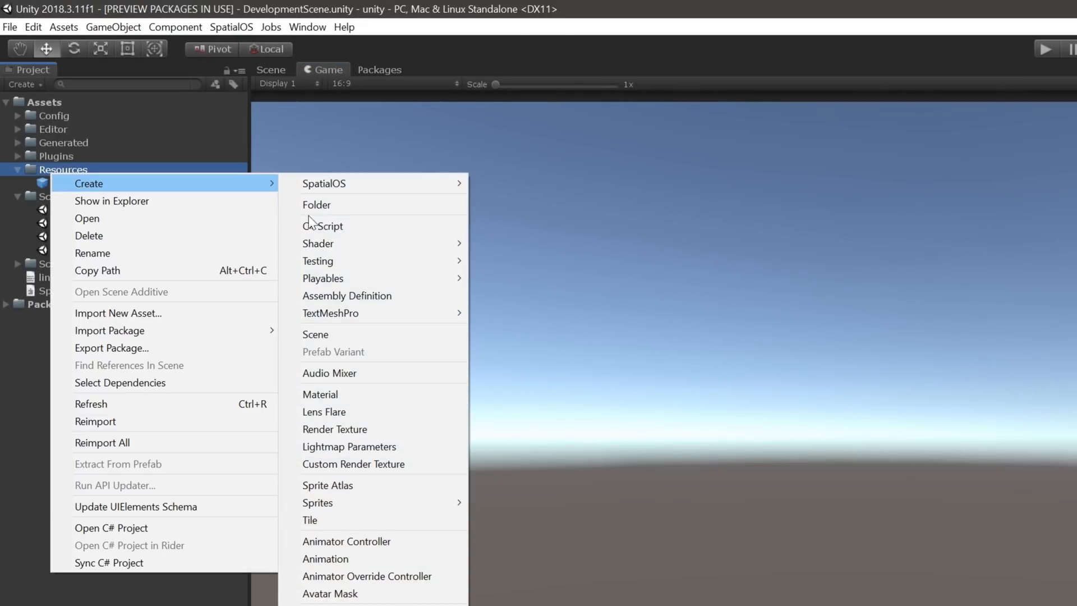
left_click(316, 204)
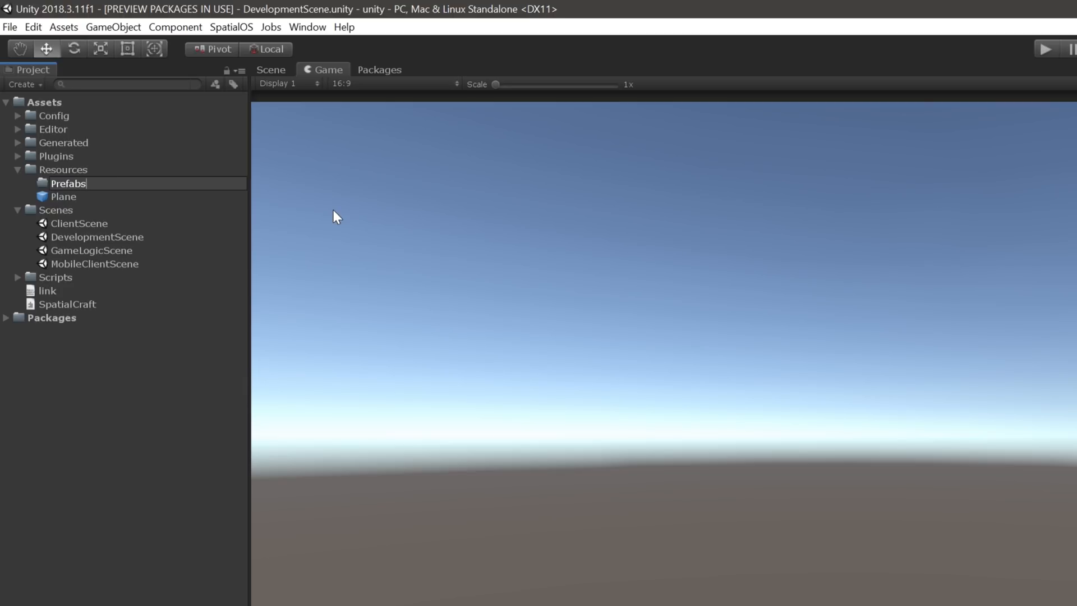
right_click(62, 183)
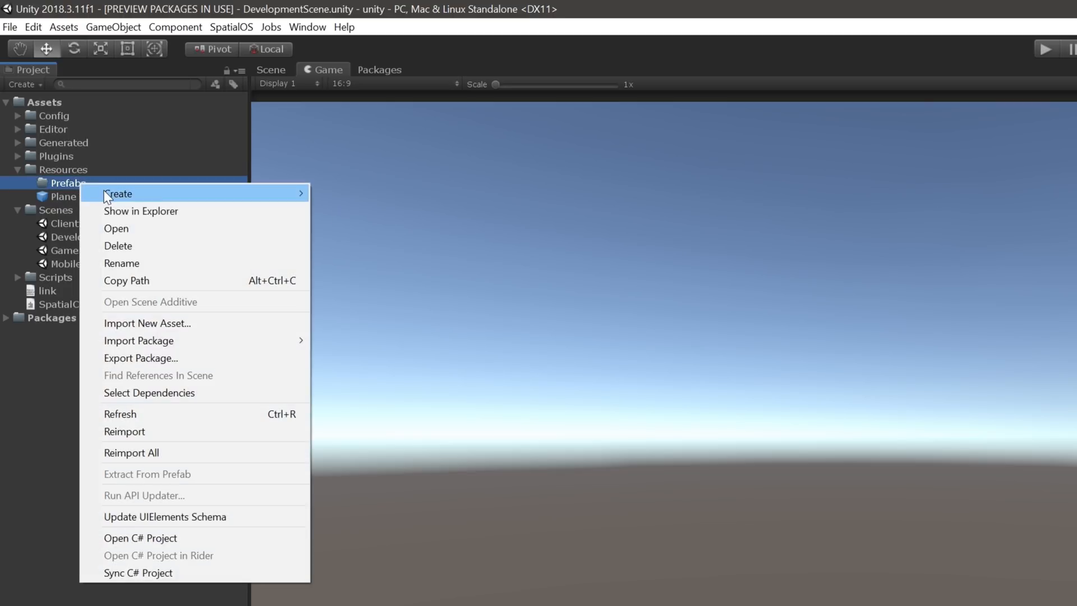
left_click(118, 193)
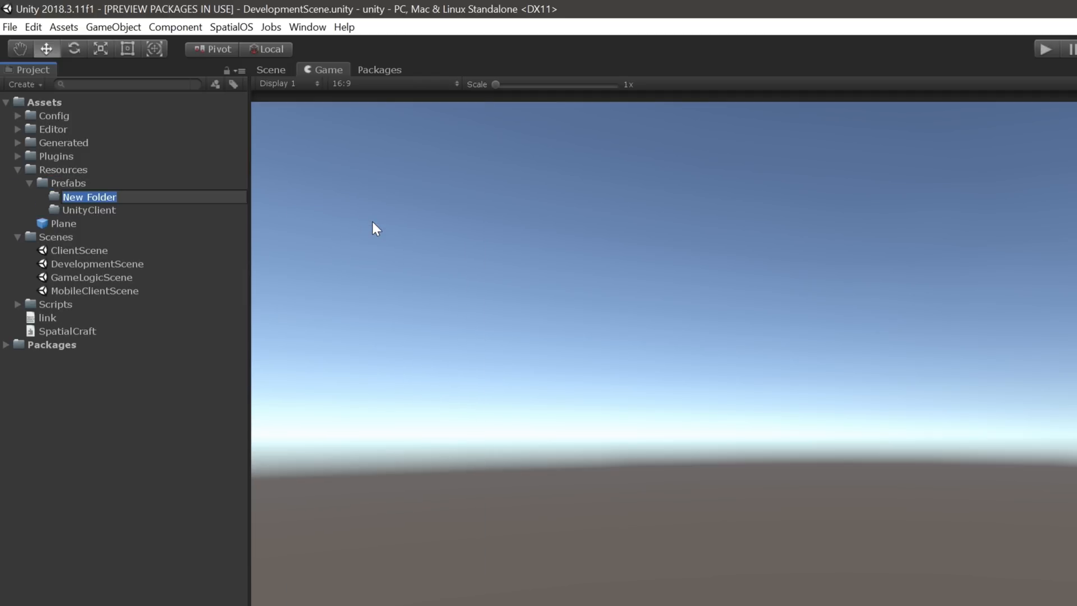
type("UnityGameLoi")
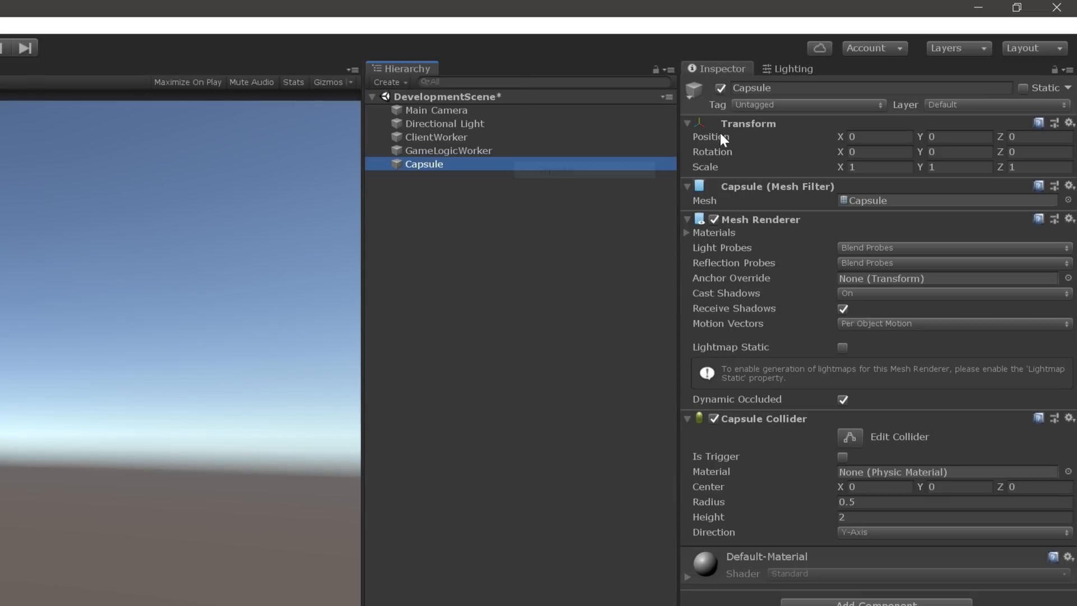
Rename the capsule Player and store it as an Original Prefab in UnityClient and UnityGameLogic.
type("Player")
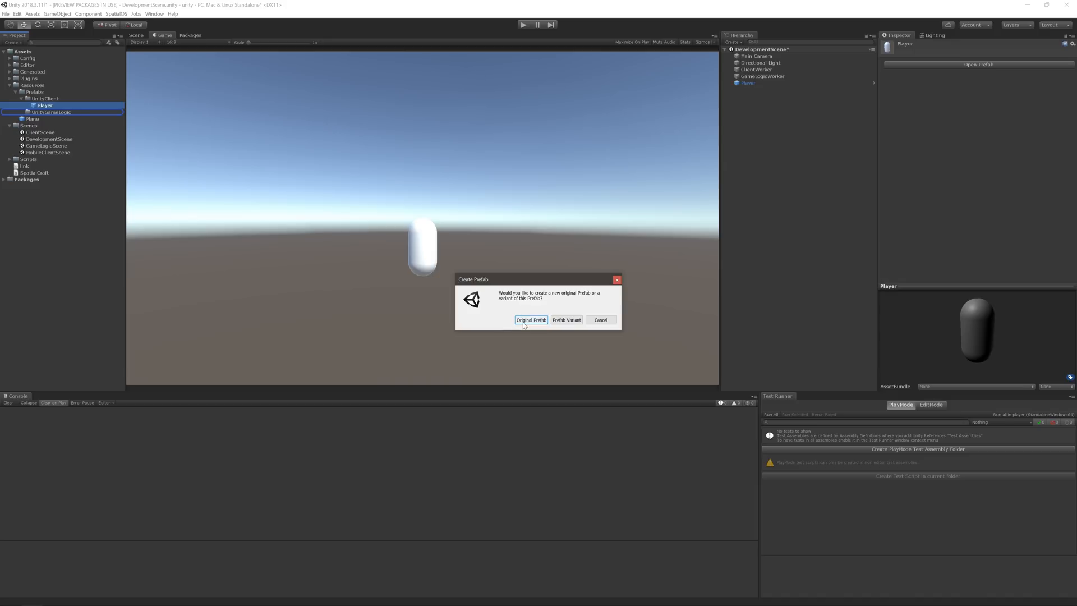
left_click(530, 320)
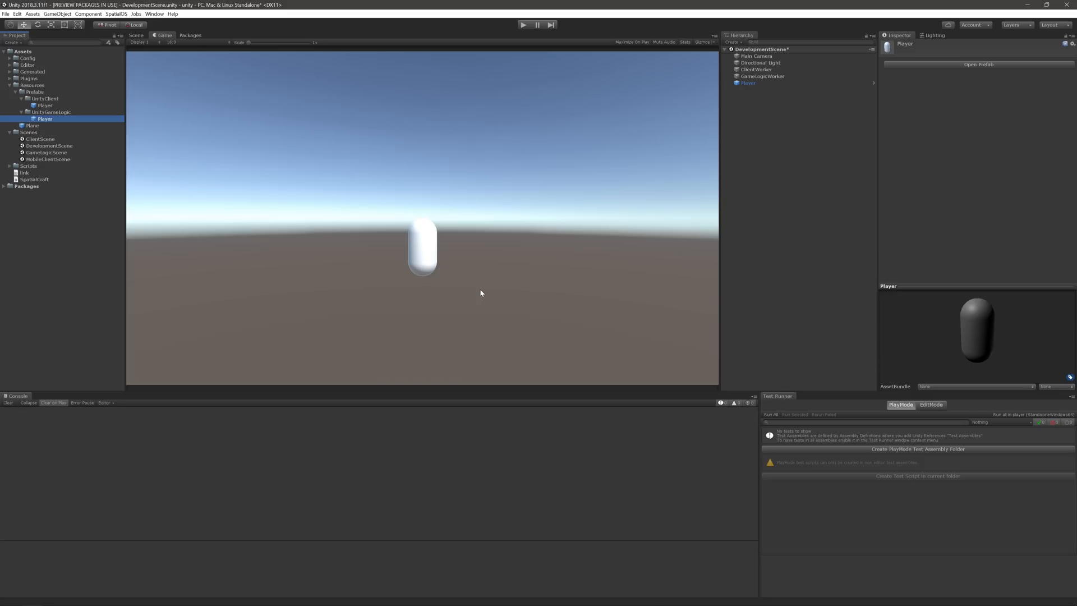
left_click(748, 83)
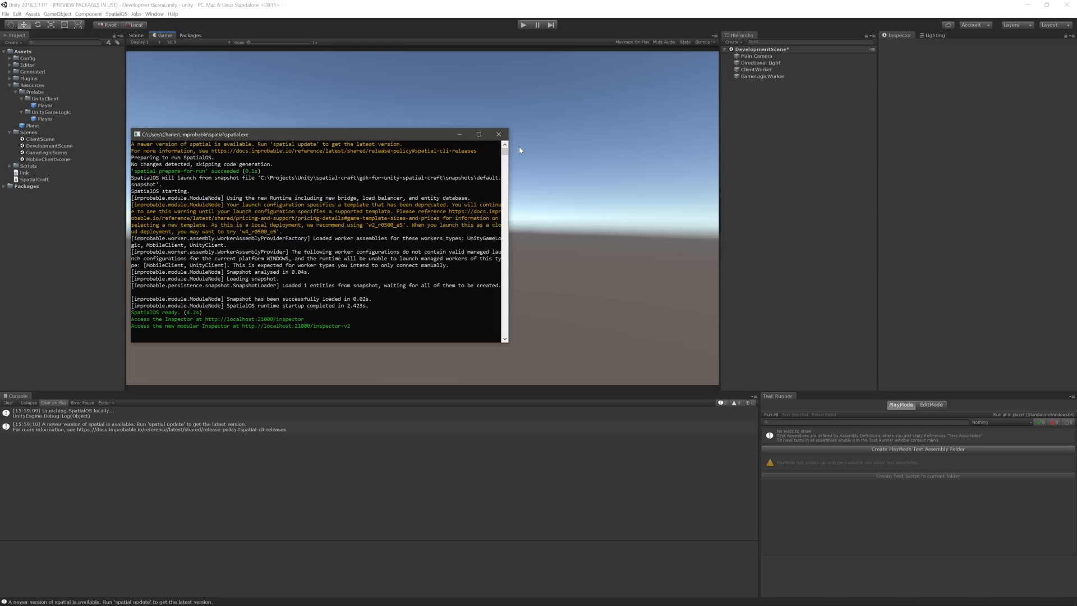
mouse_move(684, 133)
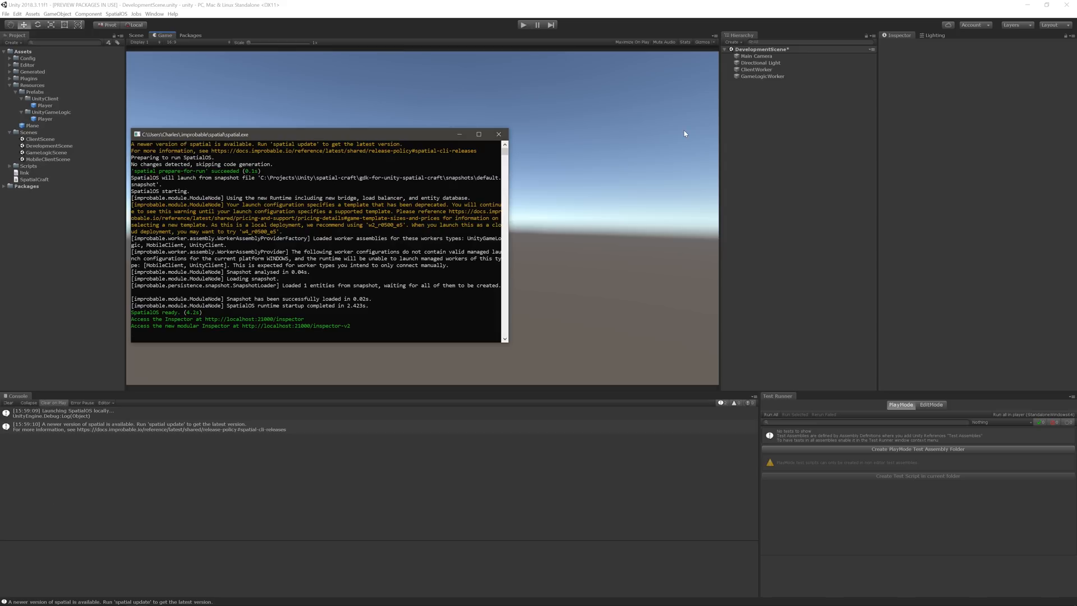
Start a local SpatialOS launch and enter play mode in the scene.
left_click(497, 133)
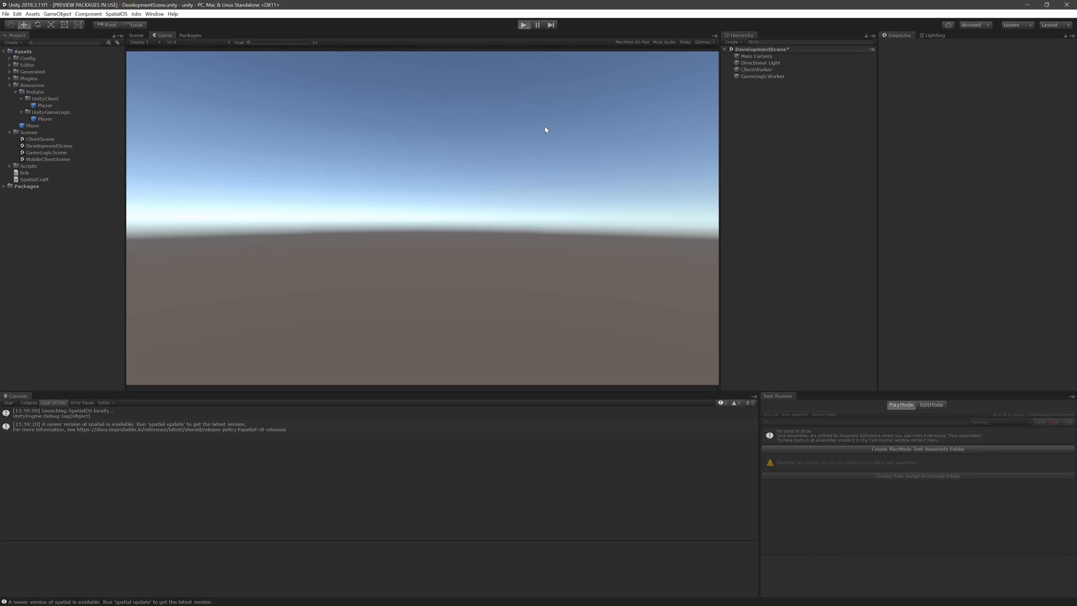
left_click(524, 24)
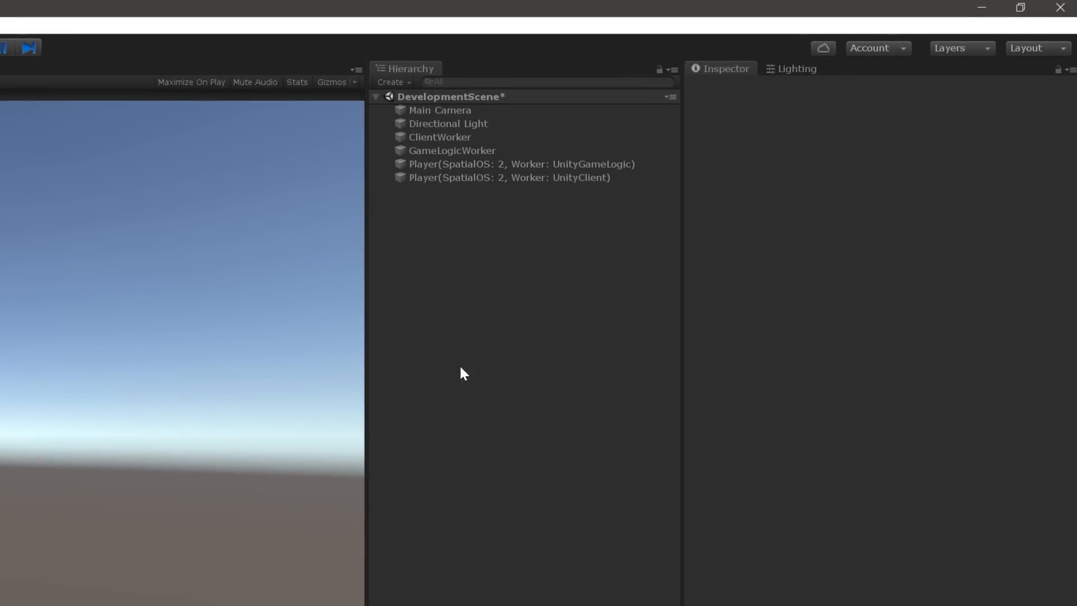
mouse_move(510, 344)
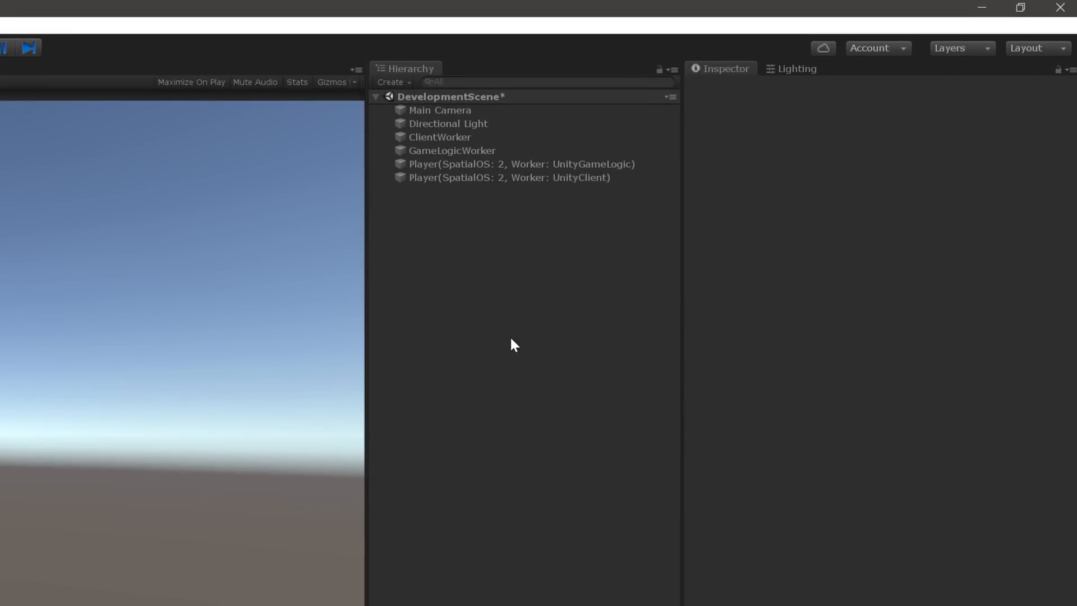
Select the spawned UnityClient and UnityGameLogic Player objects in the Hierarchy, then leave play mode.
left_click(508, 178)
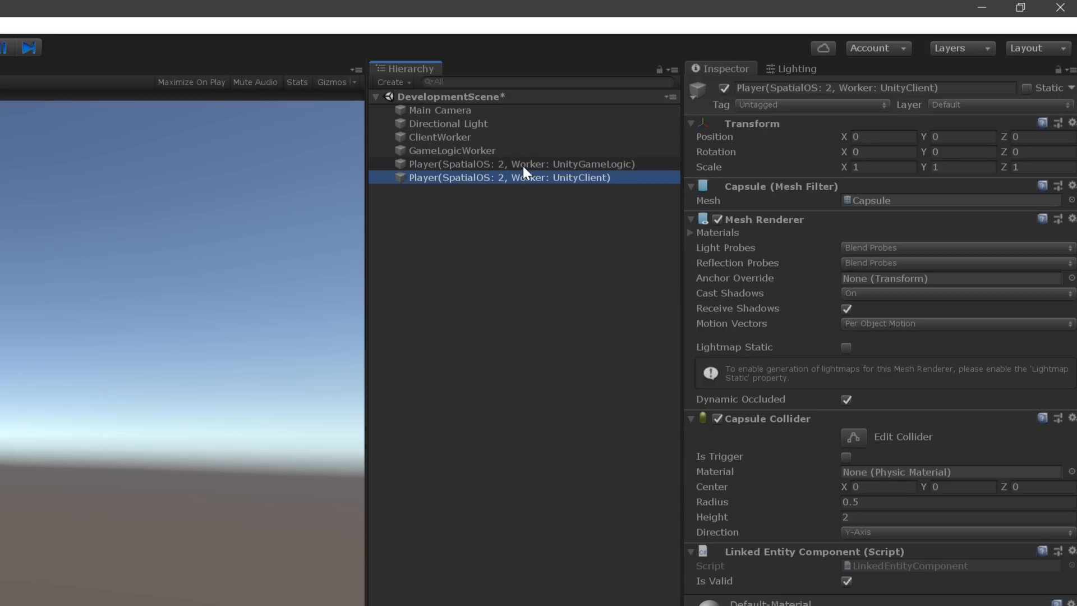
left_click(520, 164)
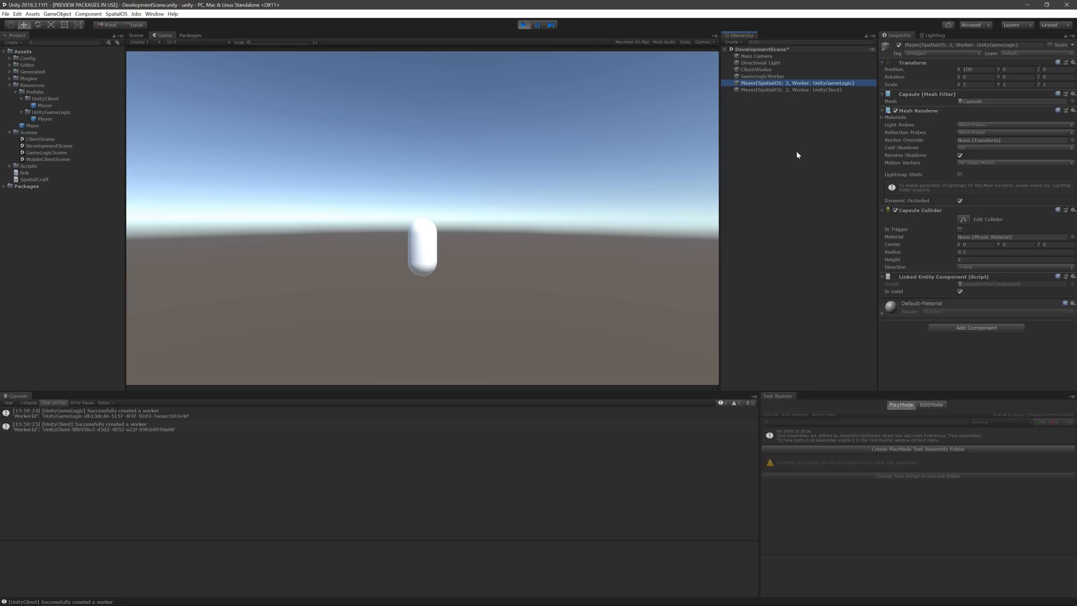
left_click(522, 25)
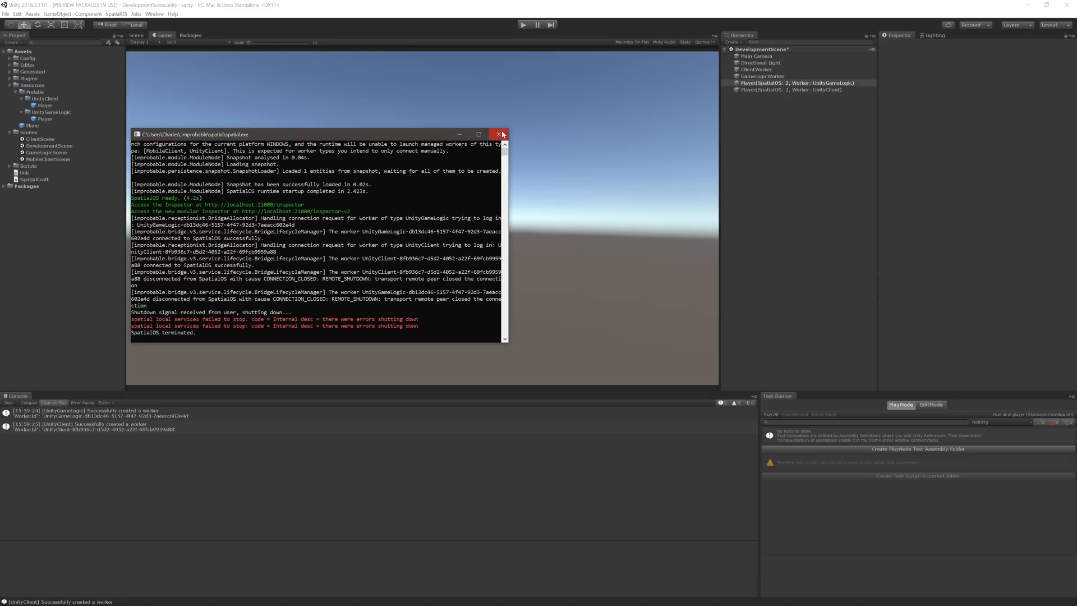
Close the local deployment console and build the UnityClient worker for local use.
left_click(499, 134)
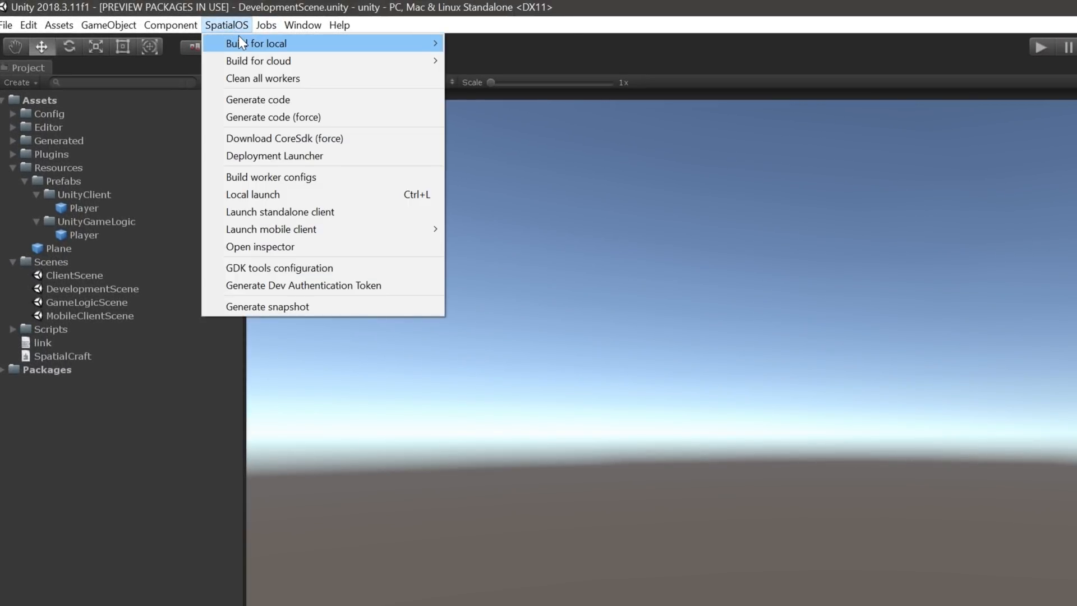
mouse_move(490, 60)
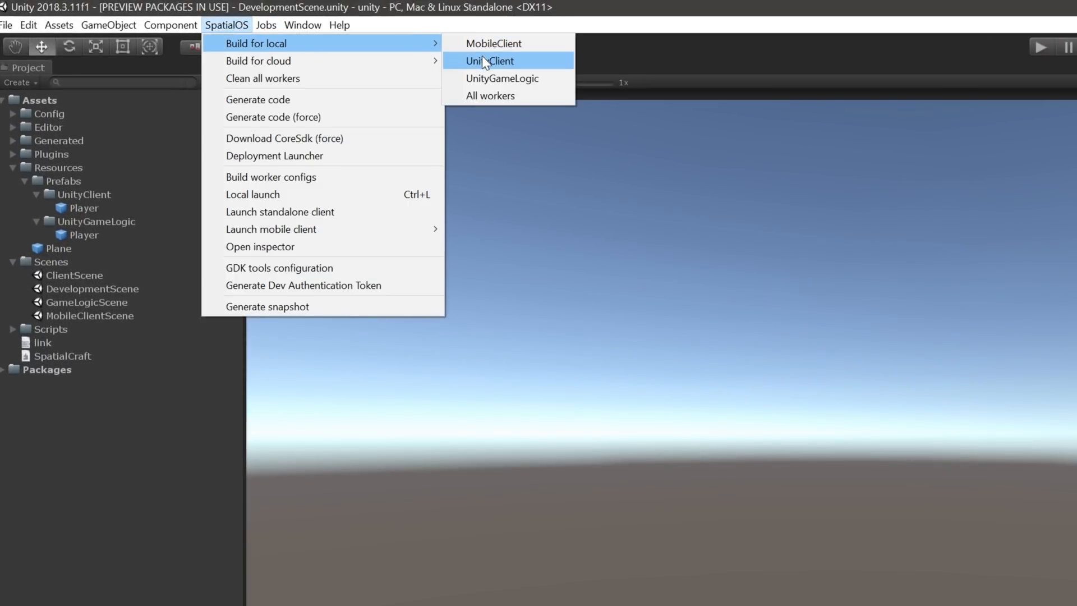
left_click(490, 60)
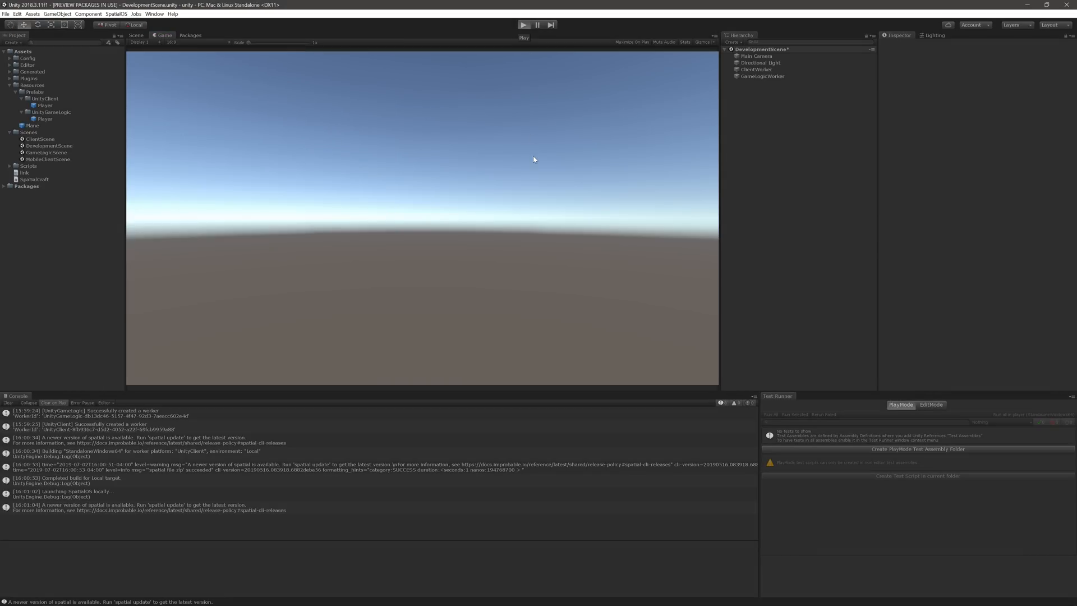
Resume play mode and launch a standalone Spatial Craft client with the default configuration.
left_click(522, 25)
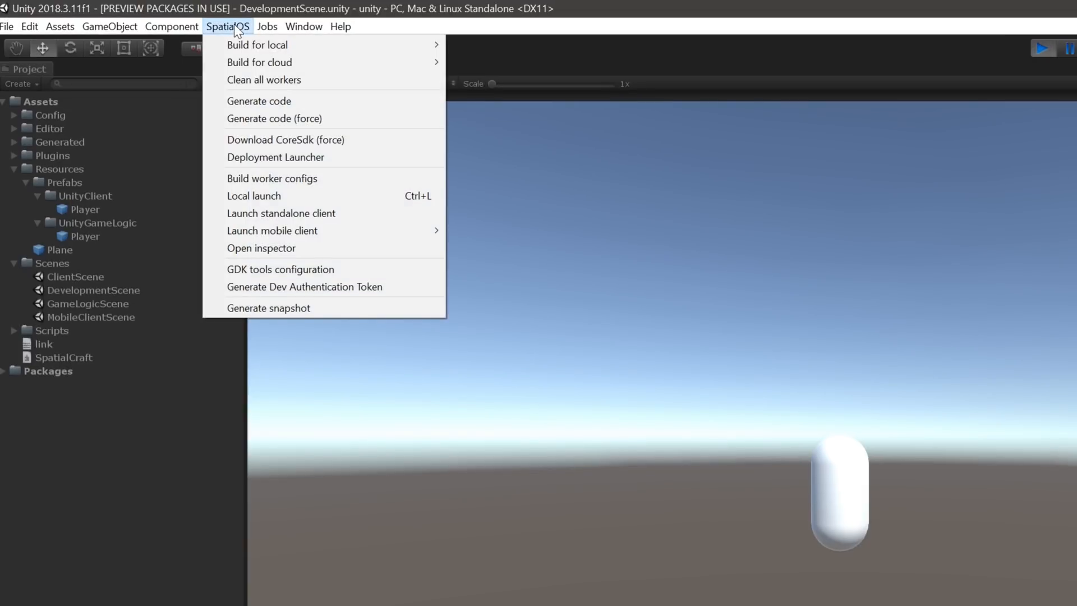
left_click(280, 214)
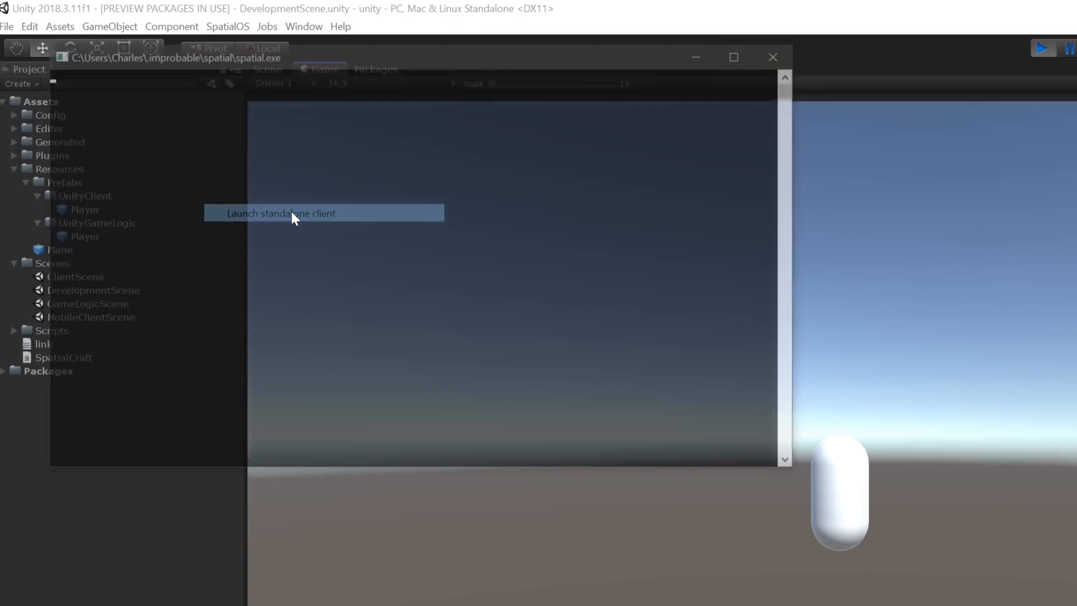
left_click(293, 213)
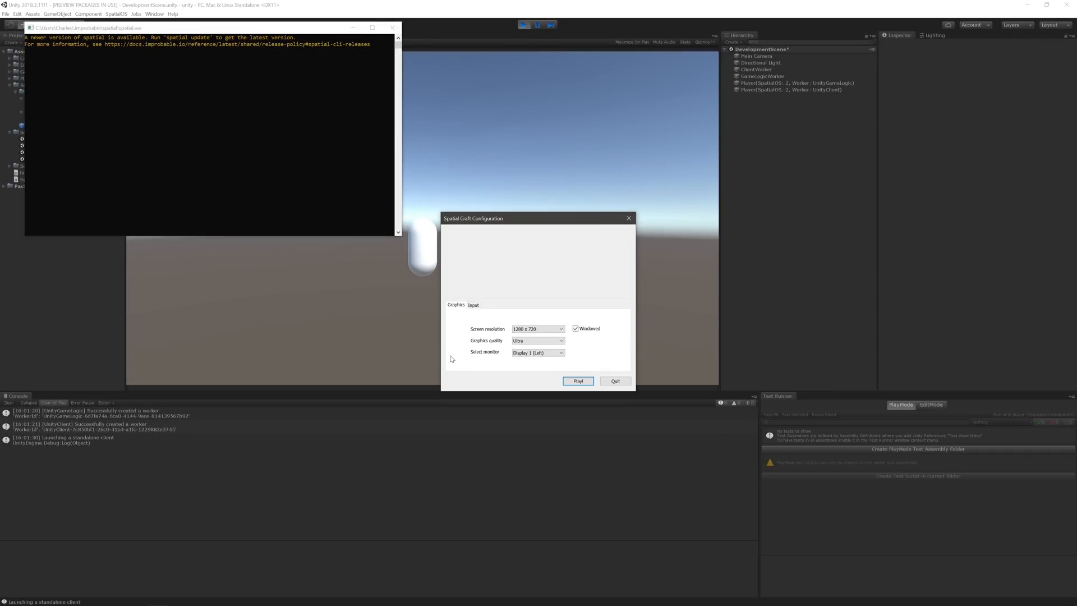
left_click(578, 382)
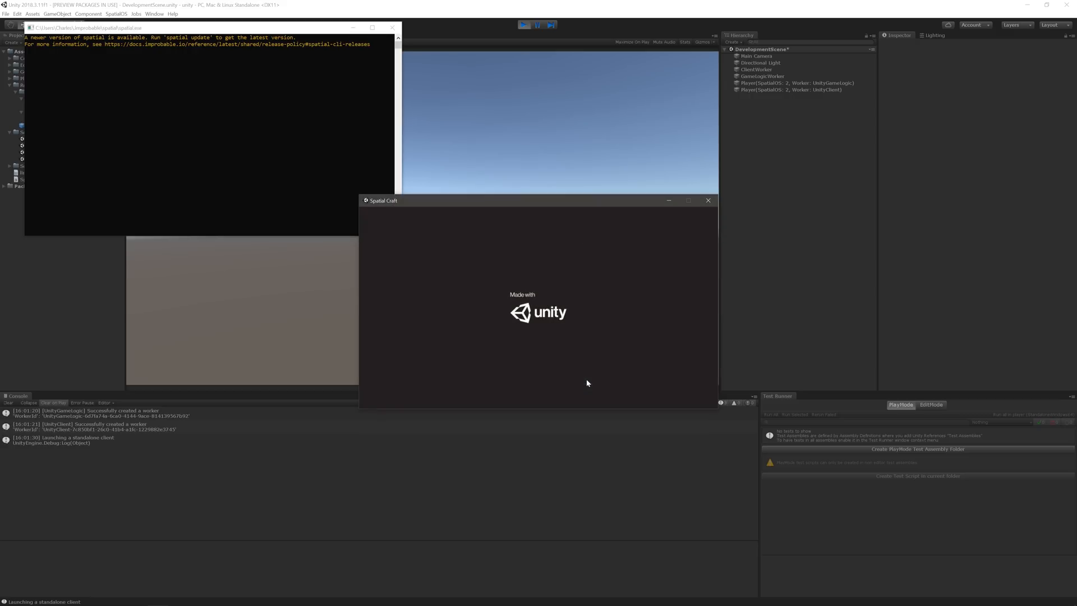